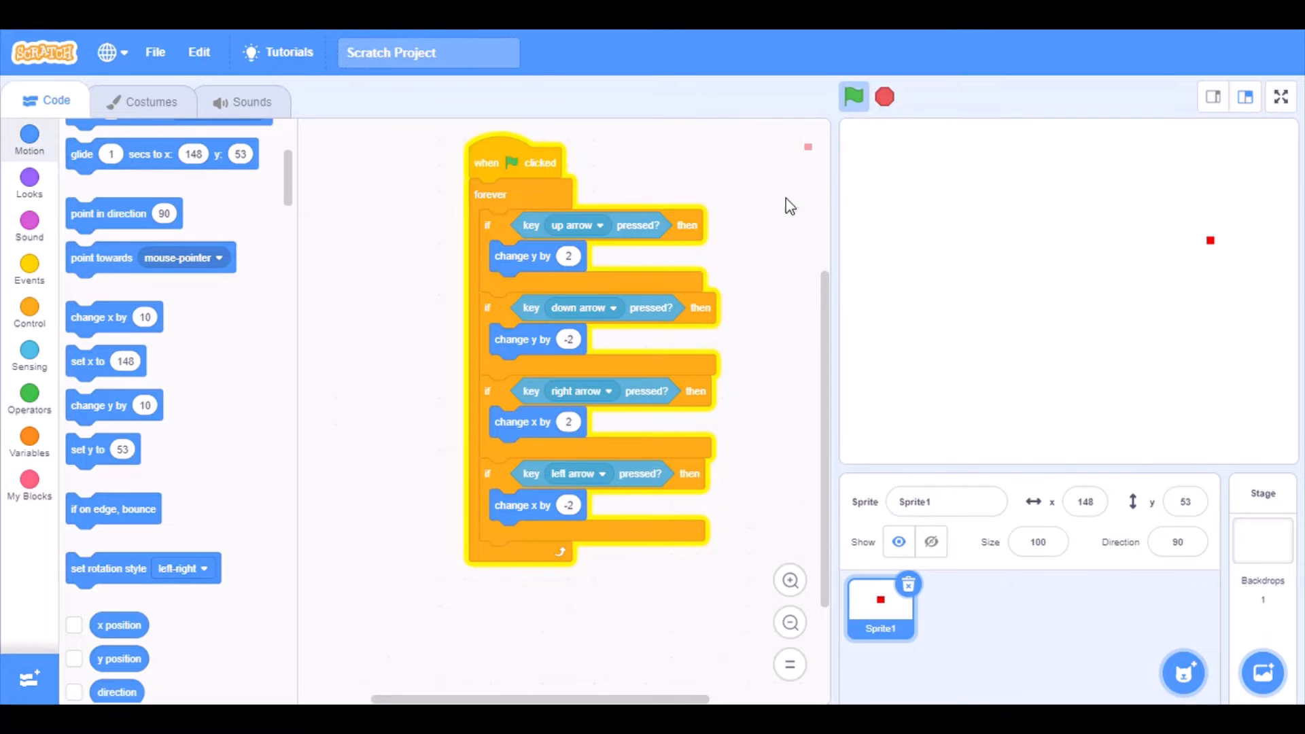
mouse_move(1239, 694)
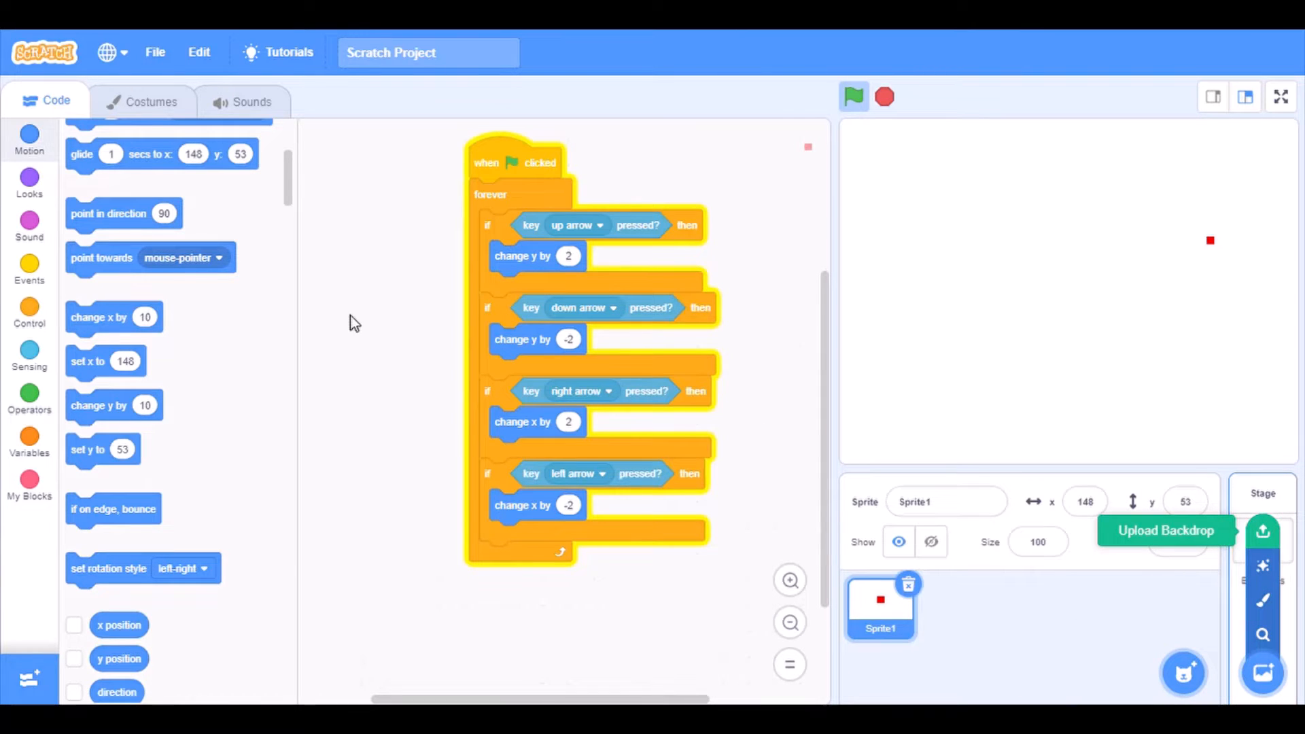
mouse_move(79, 345)
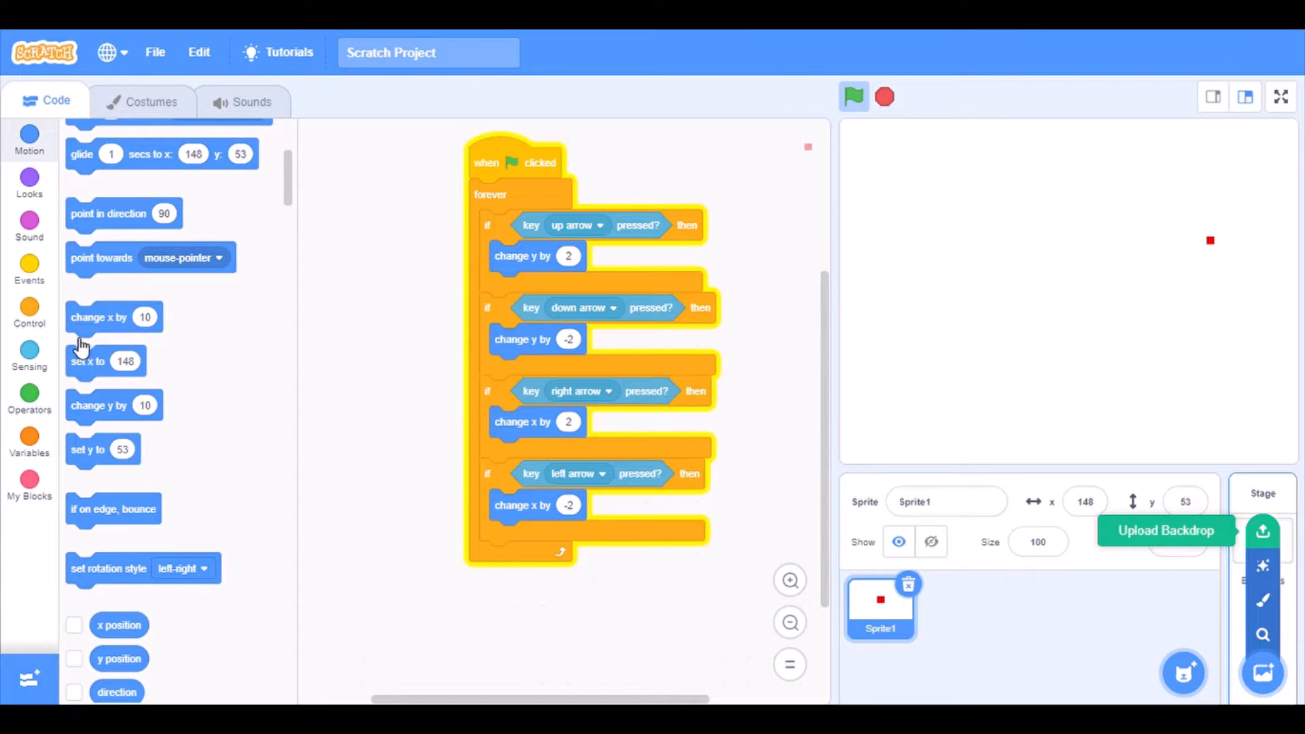
mouse_move(329, 215)
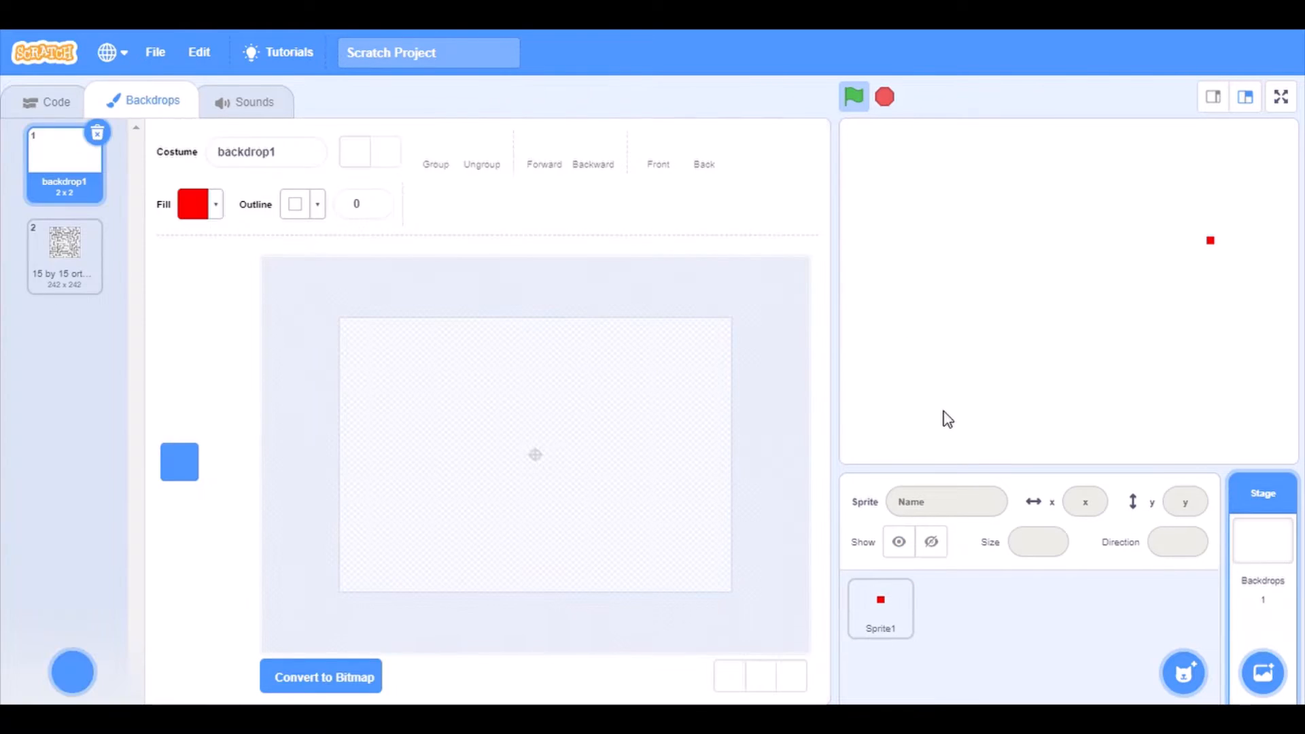
- Delete the blank backdrop1 and convert the maze backdrop to vector
click(64, 253)
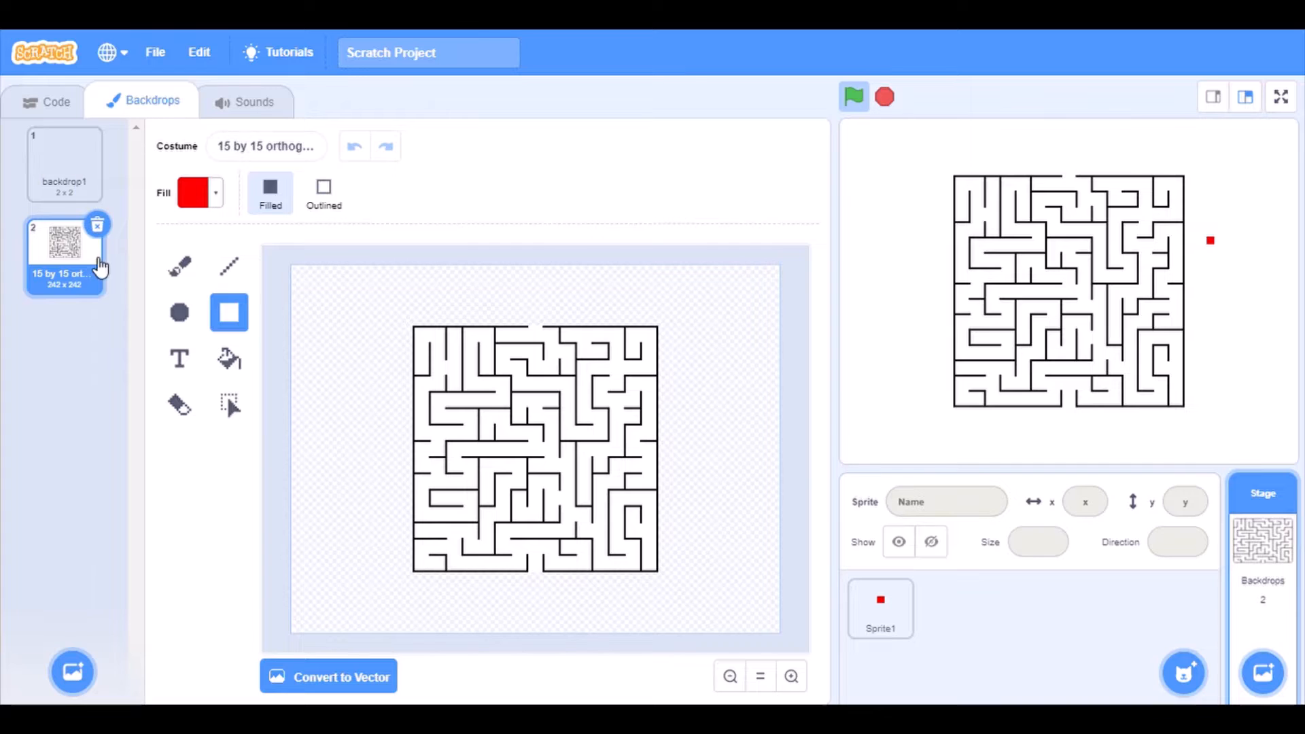
click(97, 225)
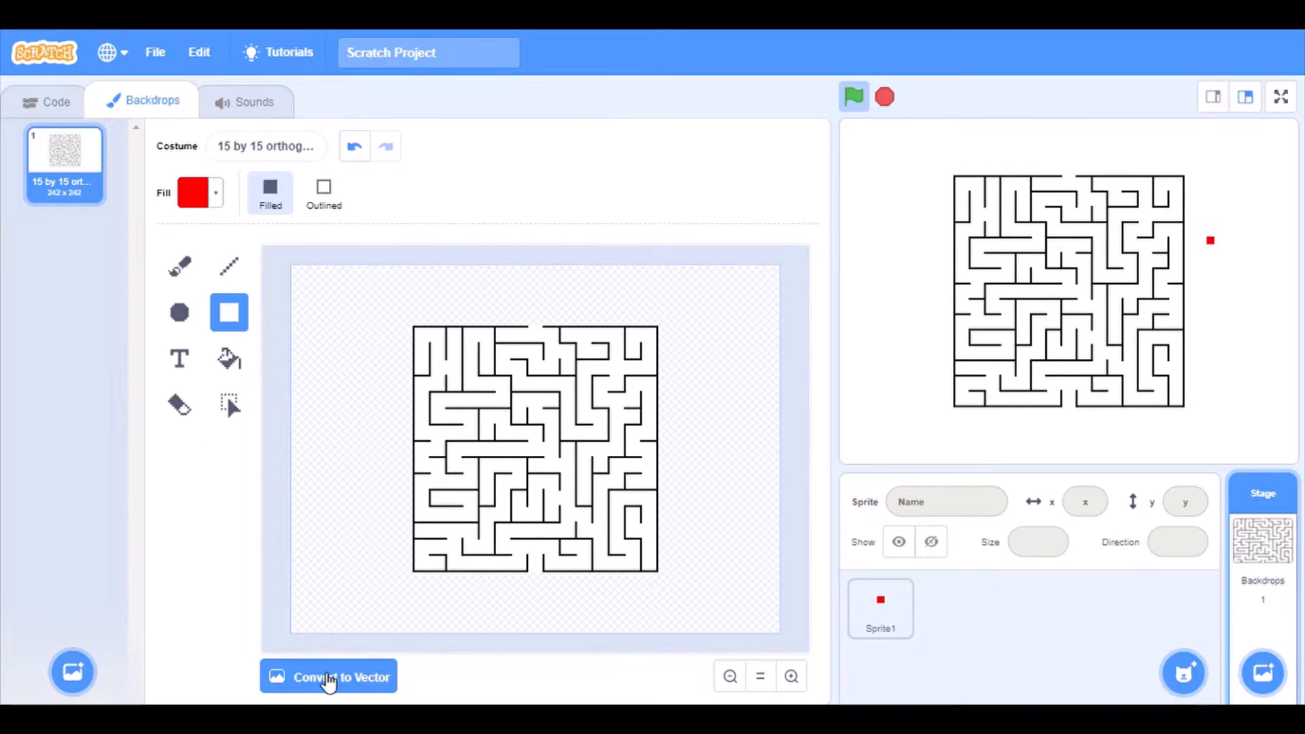
click(327, 677)
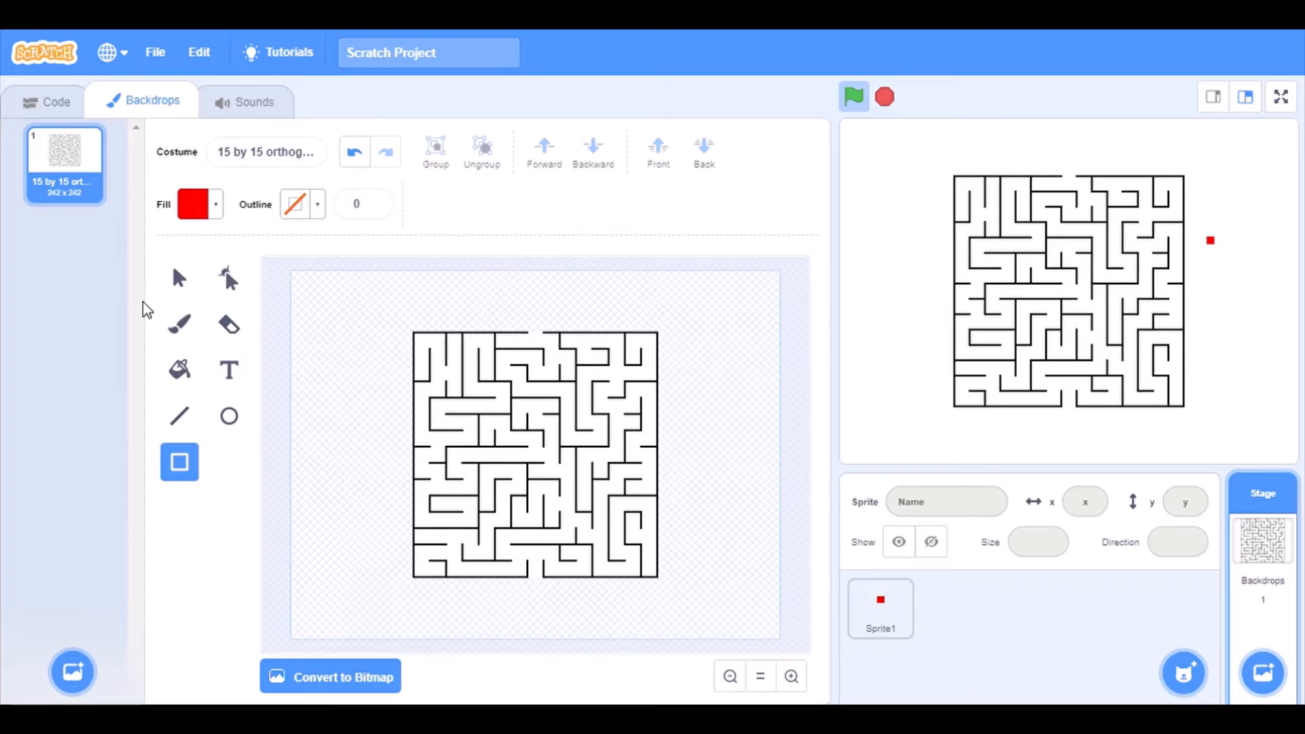
- Move the maze toward the stage's upper-left with the Select tool
click(179, 278)
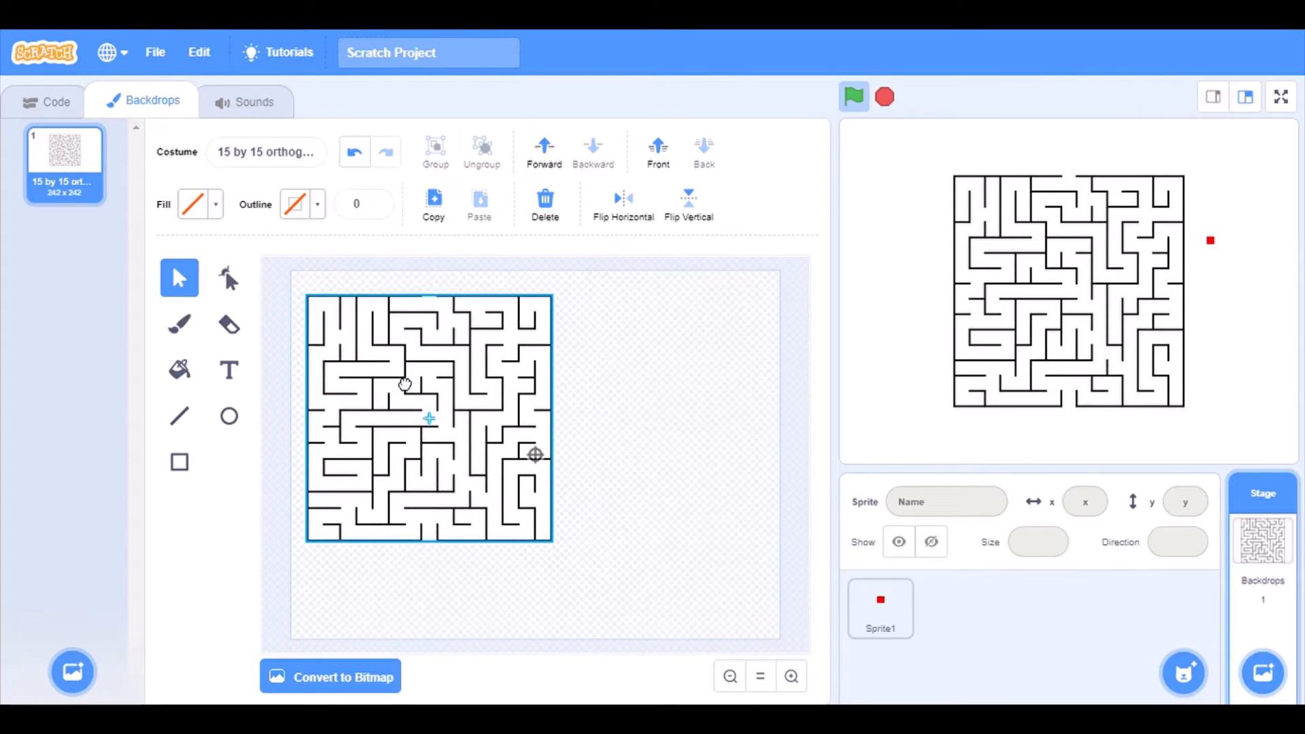
click(404, 379)
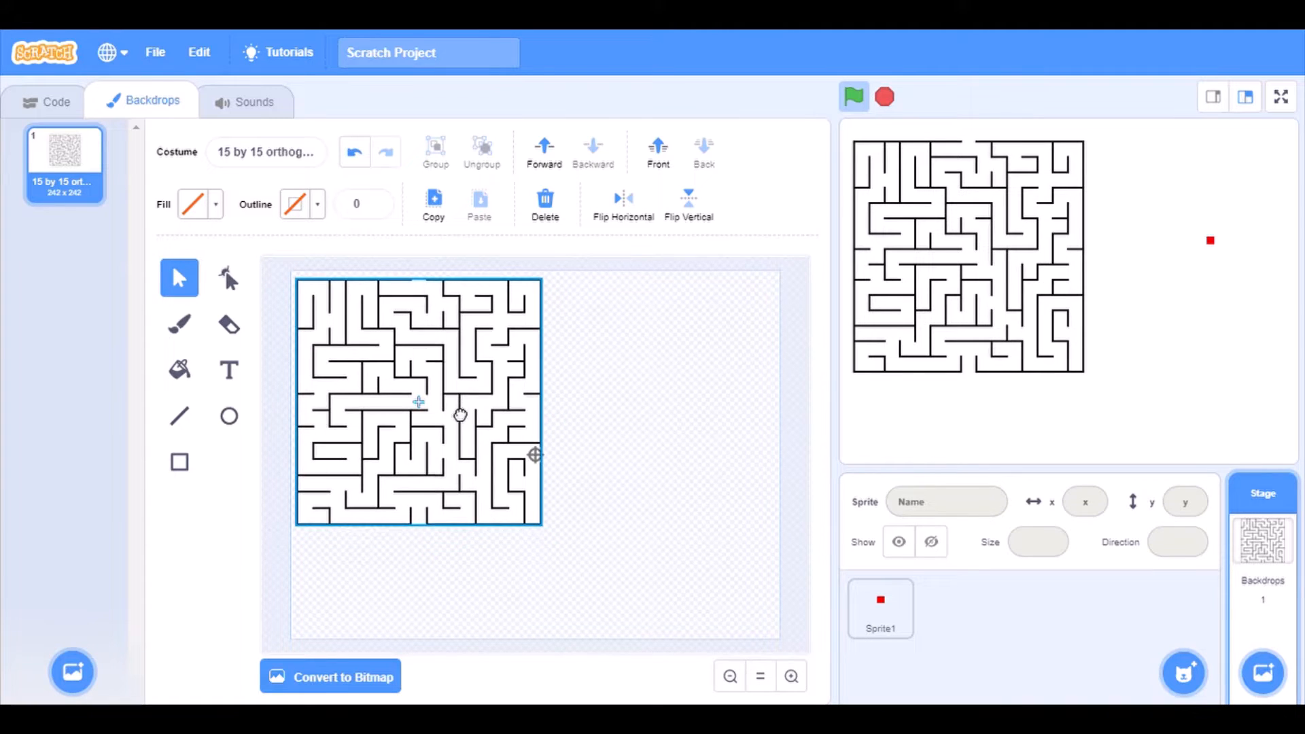
click(578, 384)
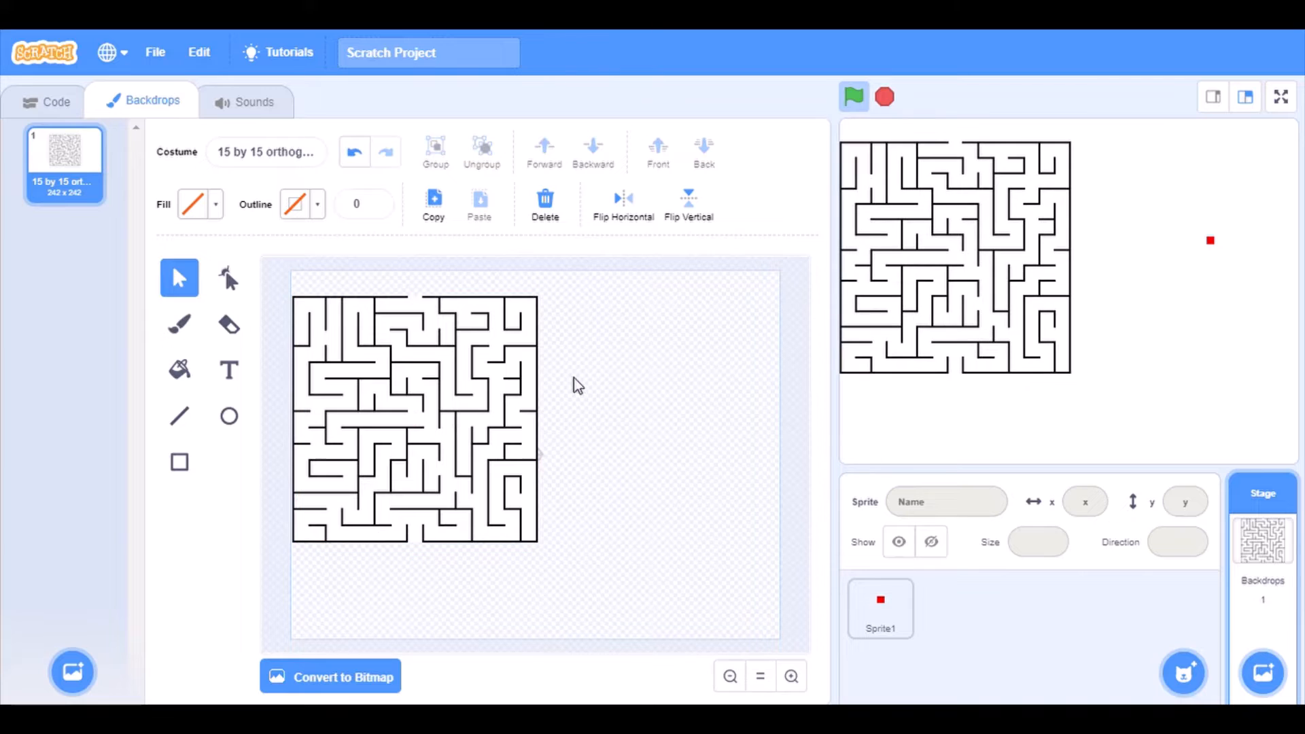
click(414, 416)
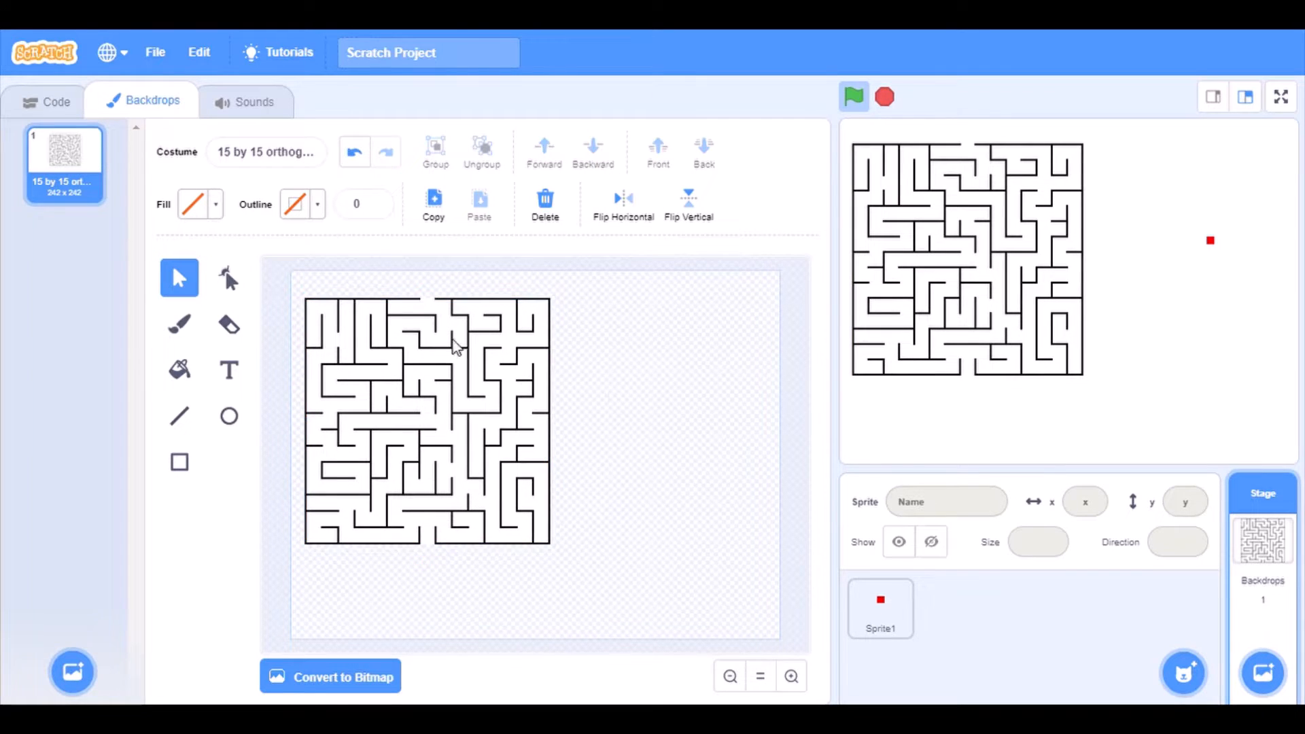
click(47, 101)
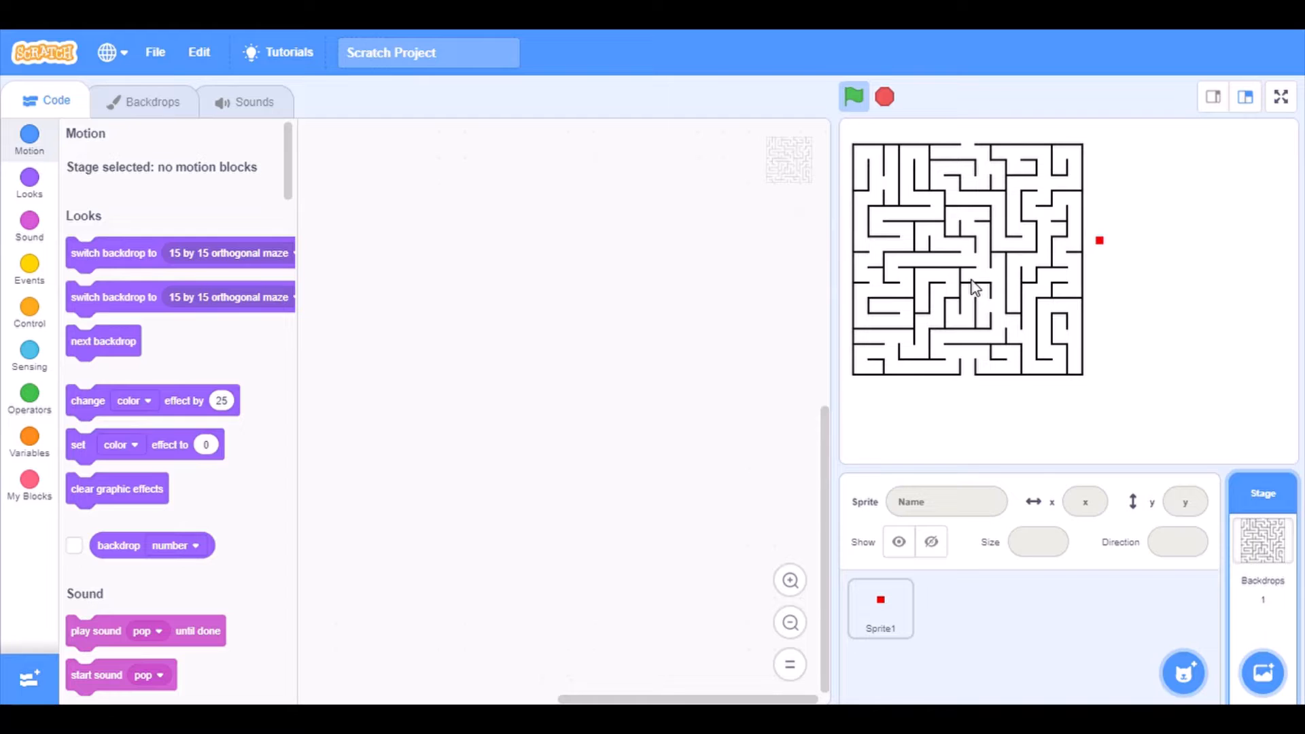
- Select the red square Sprite1 and browse the Looks, Events and Control blocks
click(879, 609)
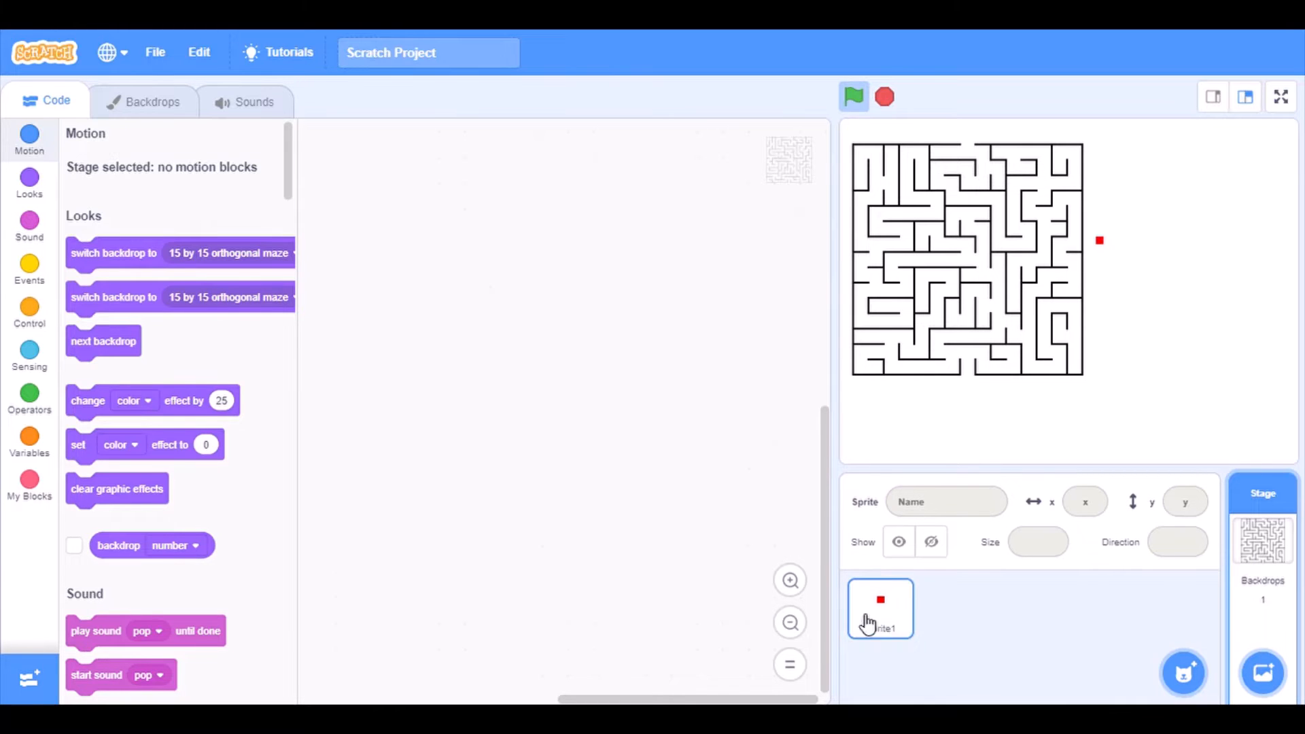
click(879, 608)
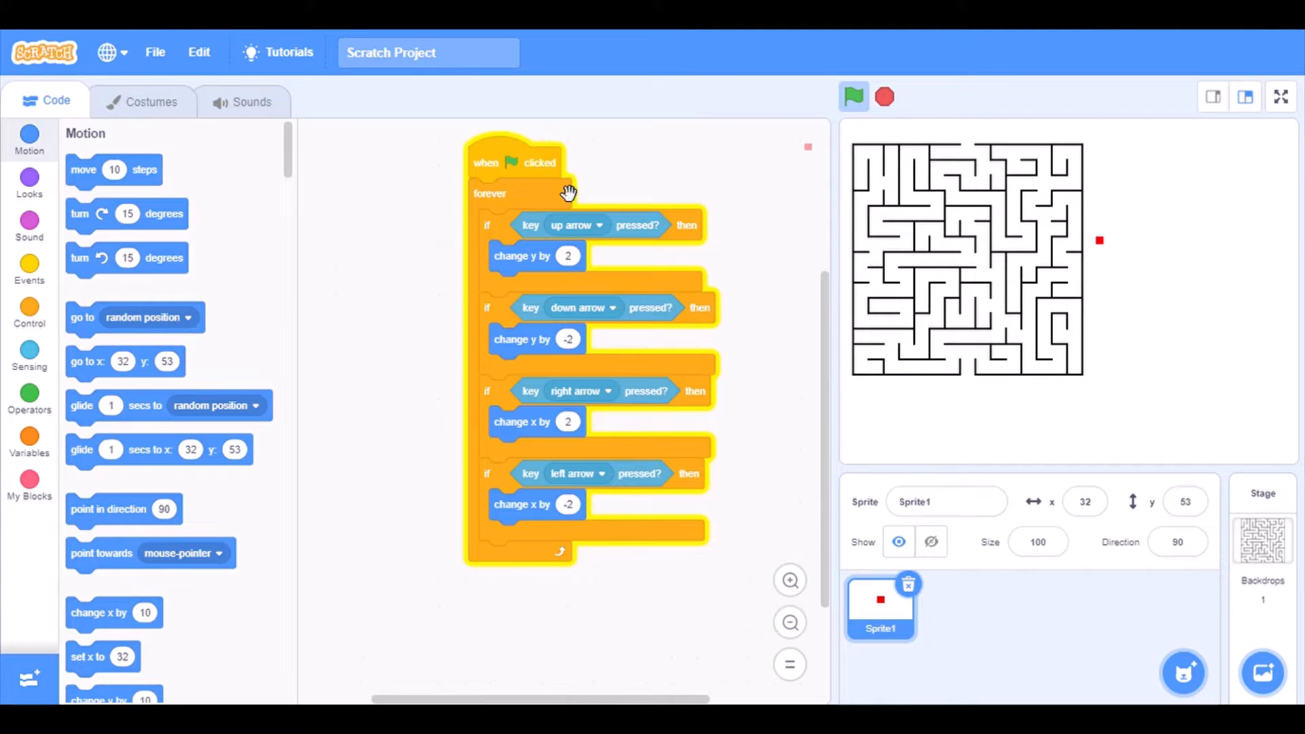
mouse_move(302, 293)
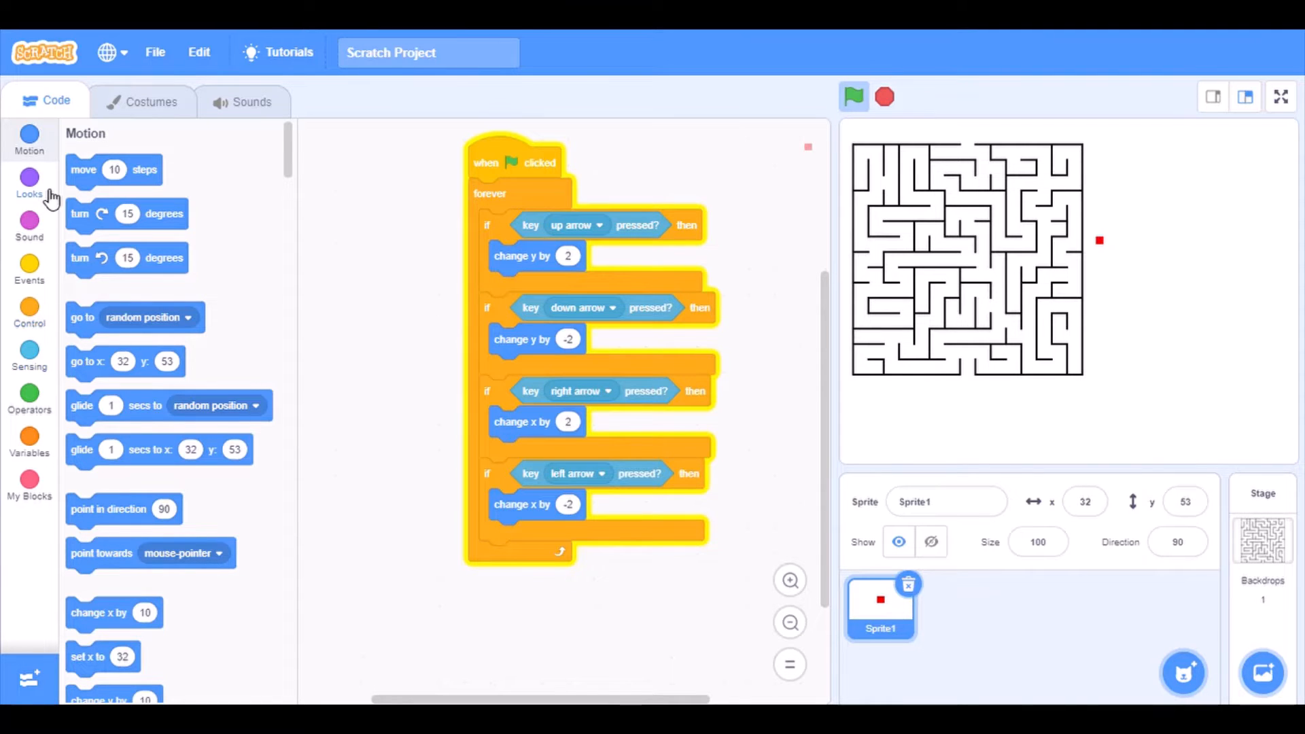
click(29, 183)
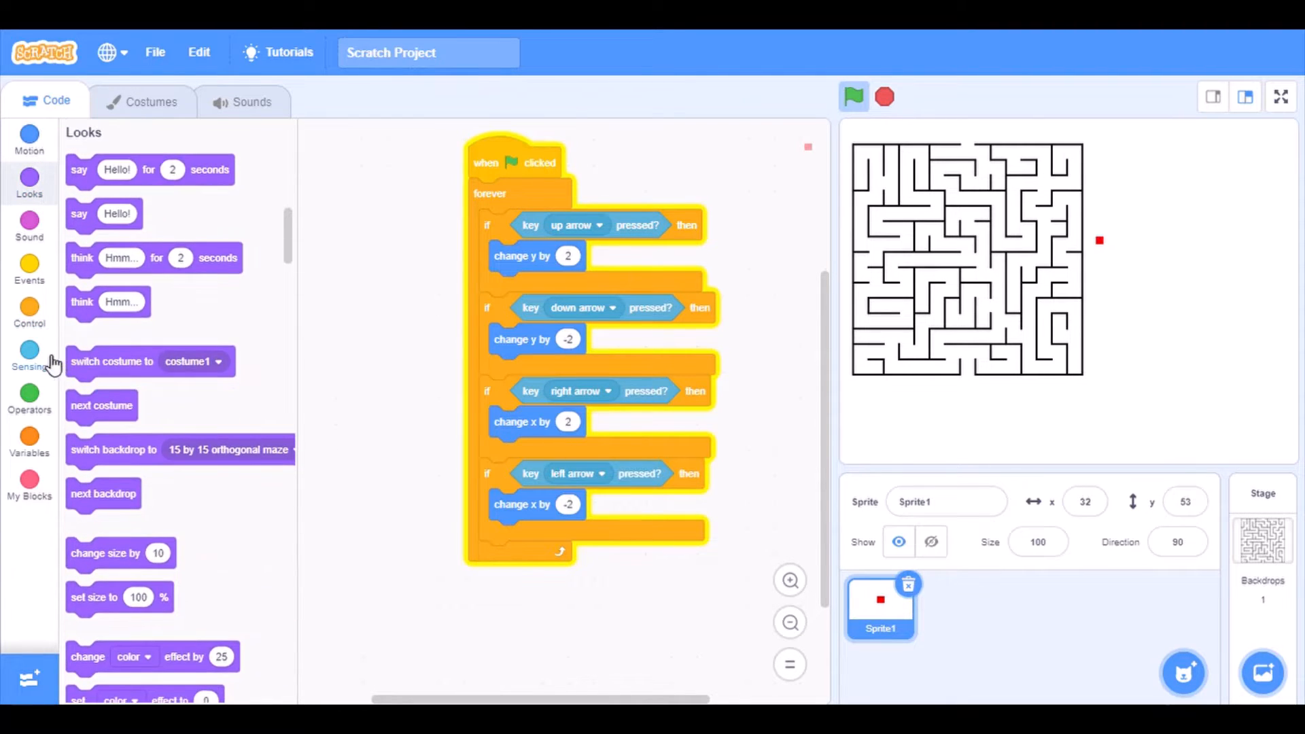
click(29, 354)
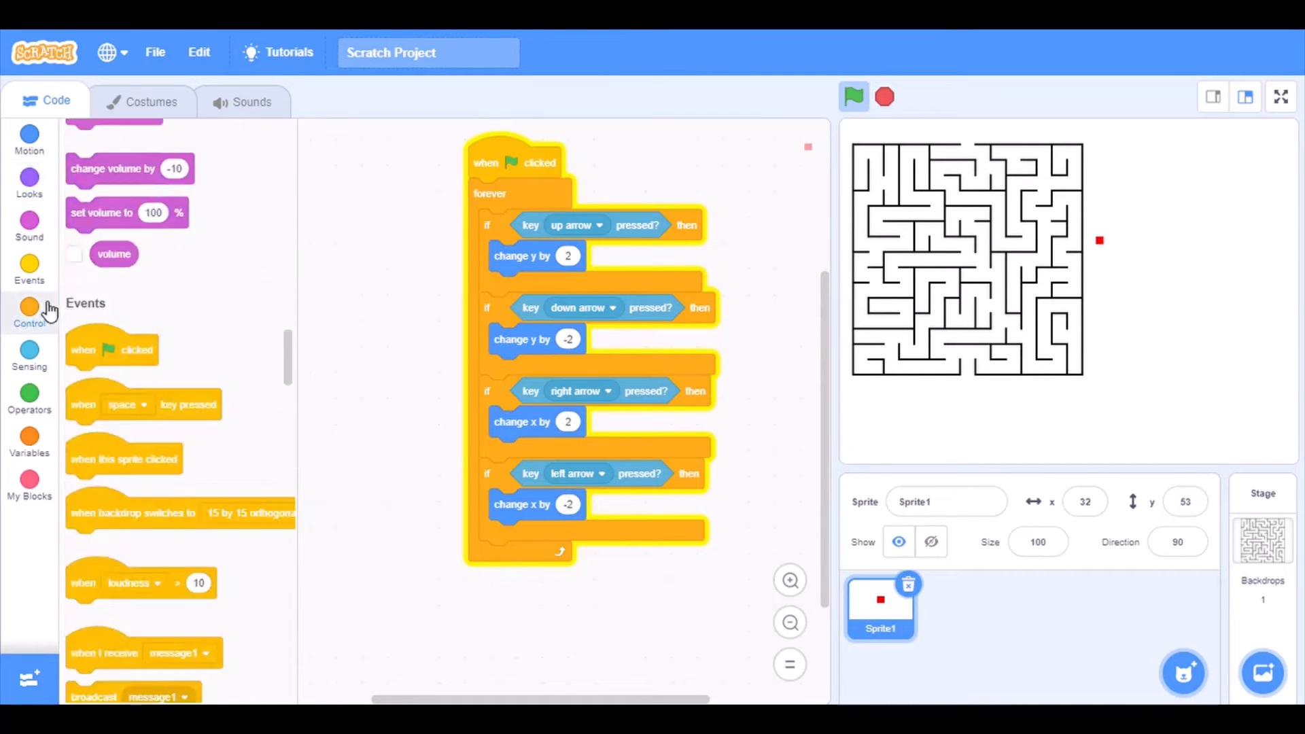
click(30, 312)
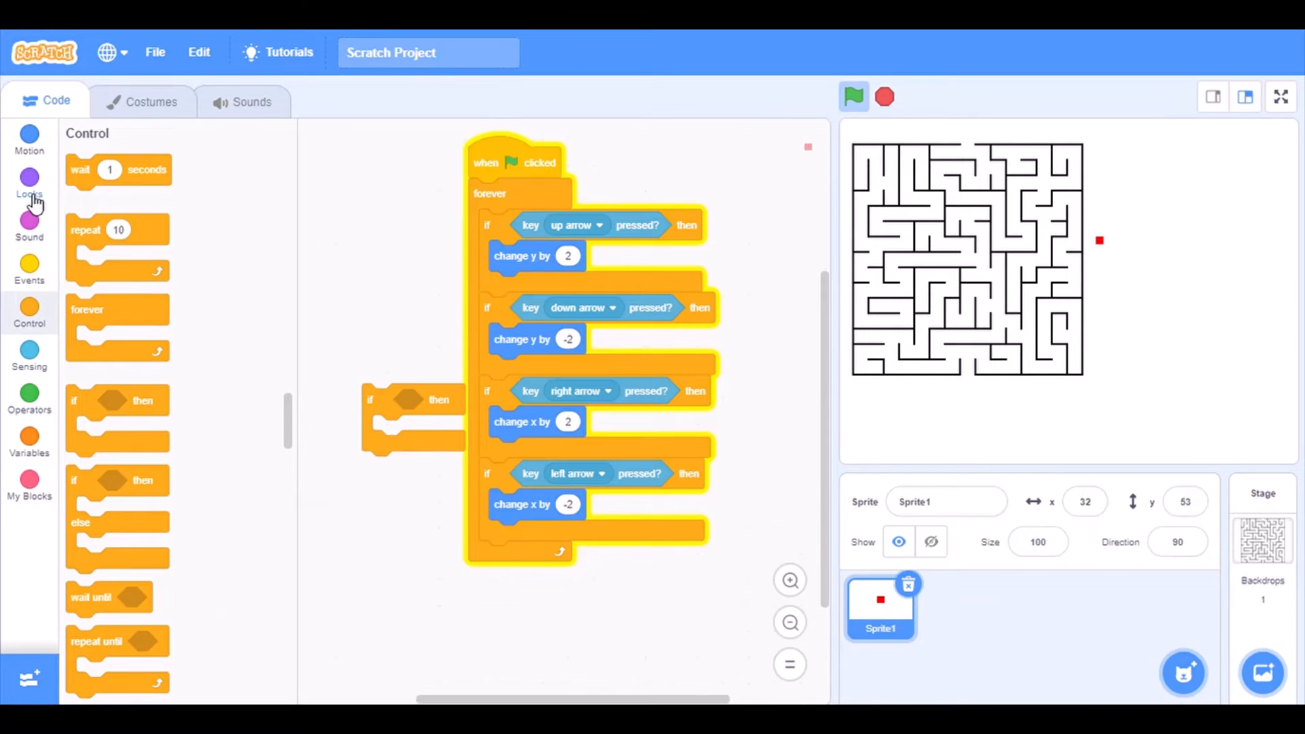
- Add a Sensing 'touching color?' condition set to the maze wall's black via eyedropper
click(29, 137)
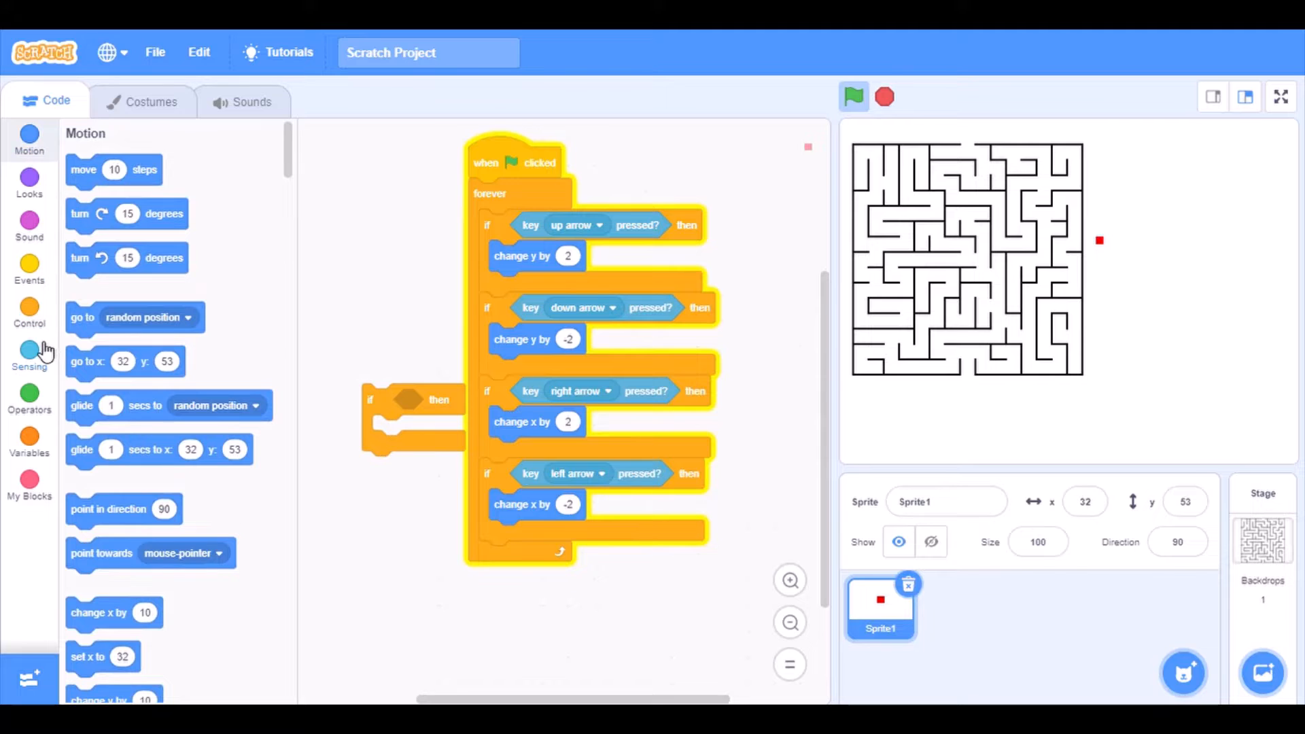
click(29, 349)
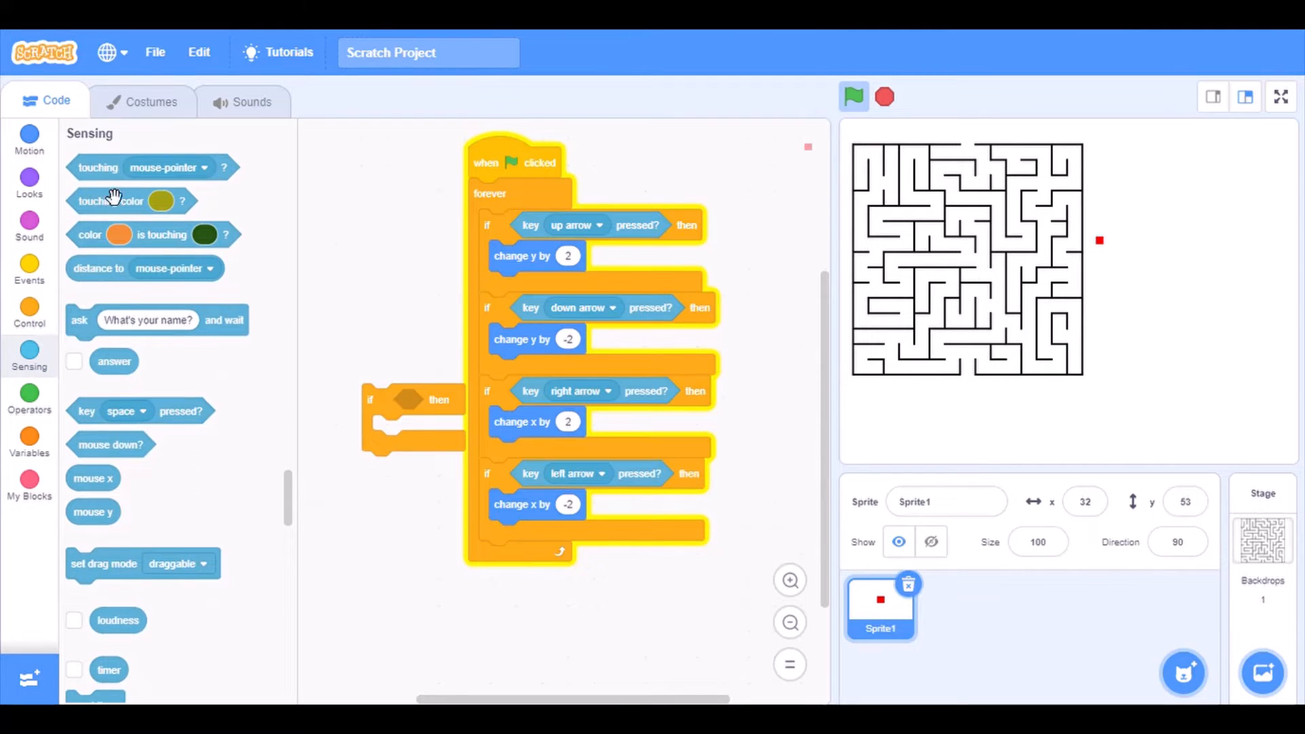
mouse_move(170, 273)
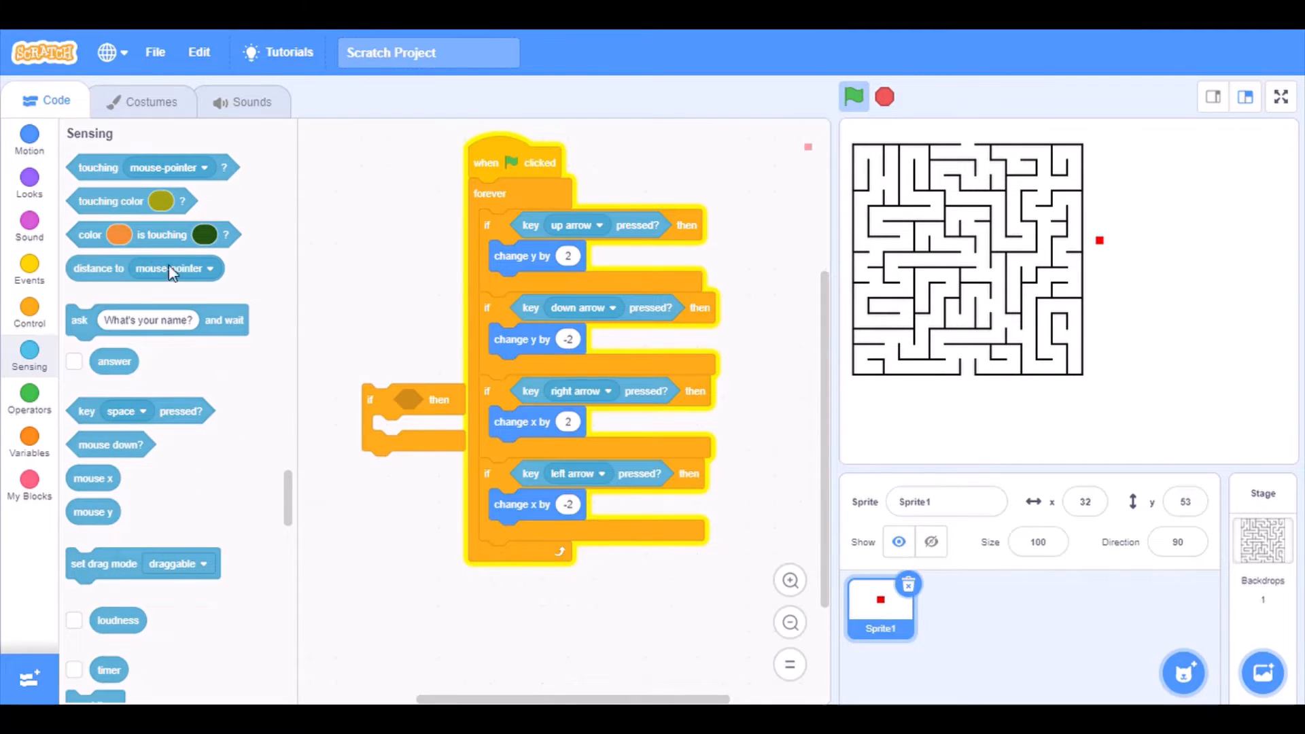
mouse_move(118, 212)
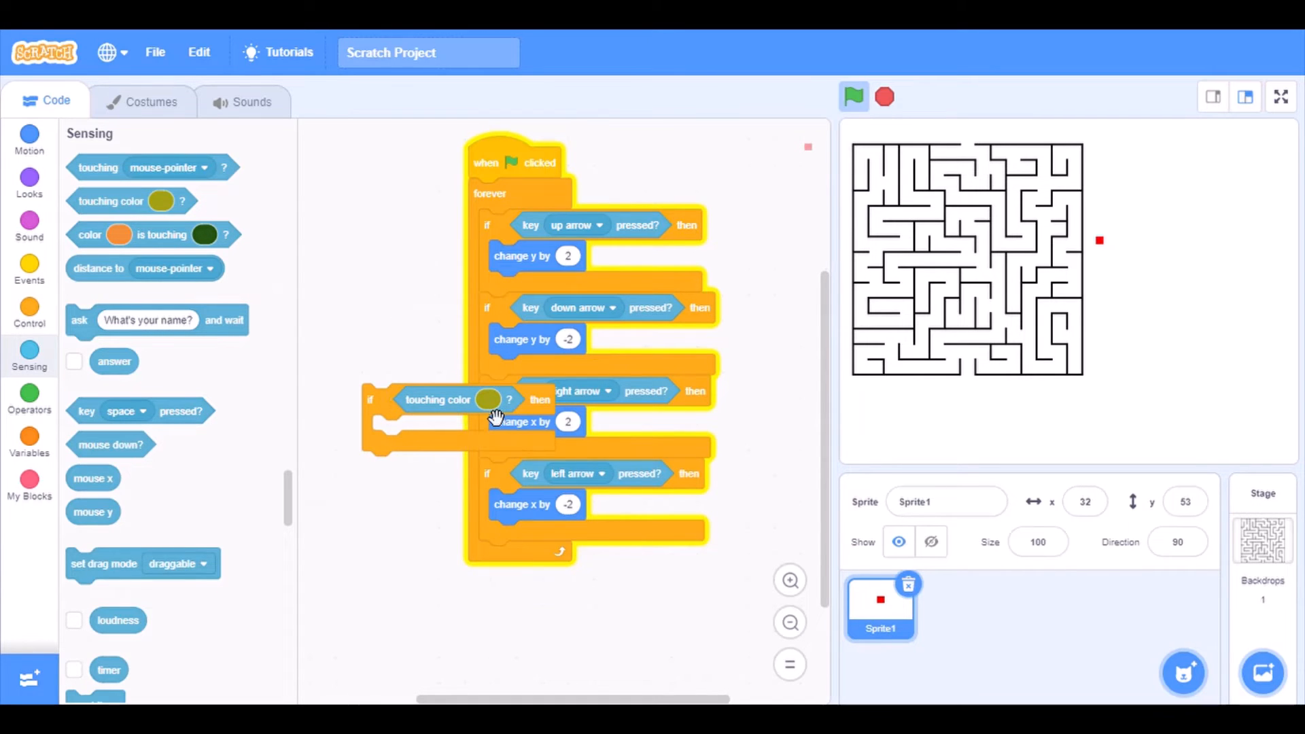
click(487, 399)
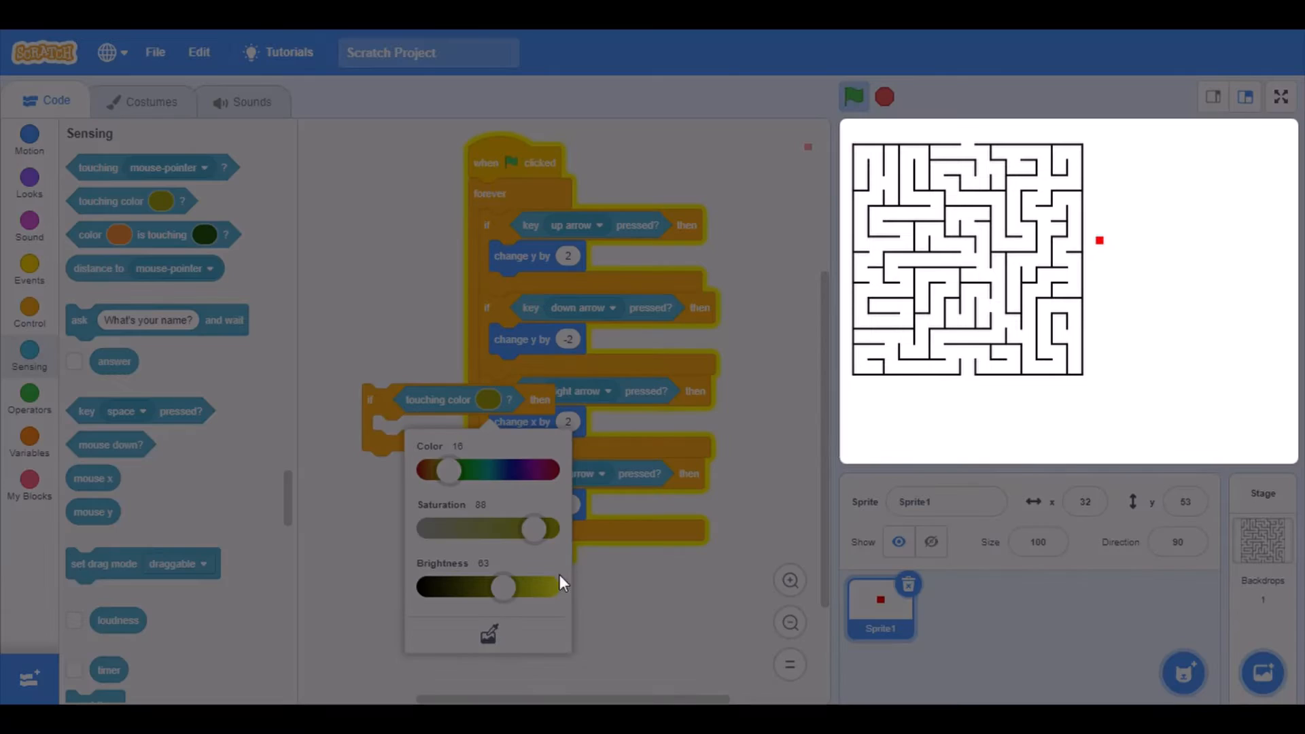
click(489, 634)
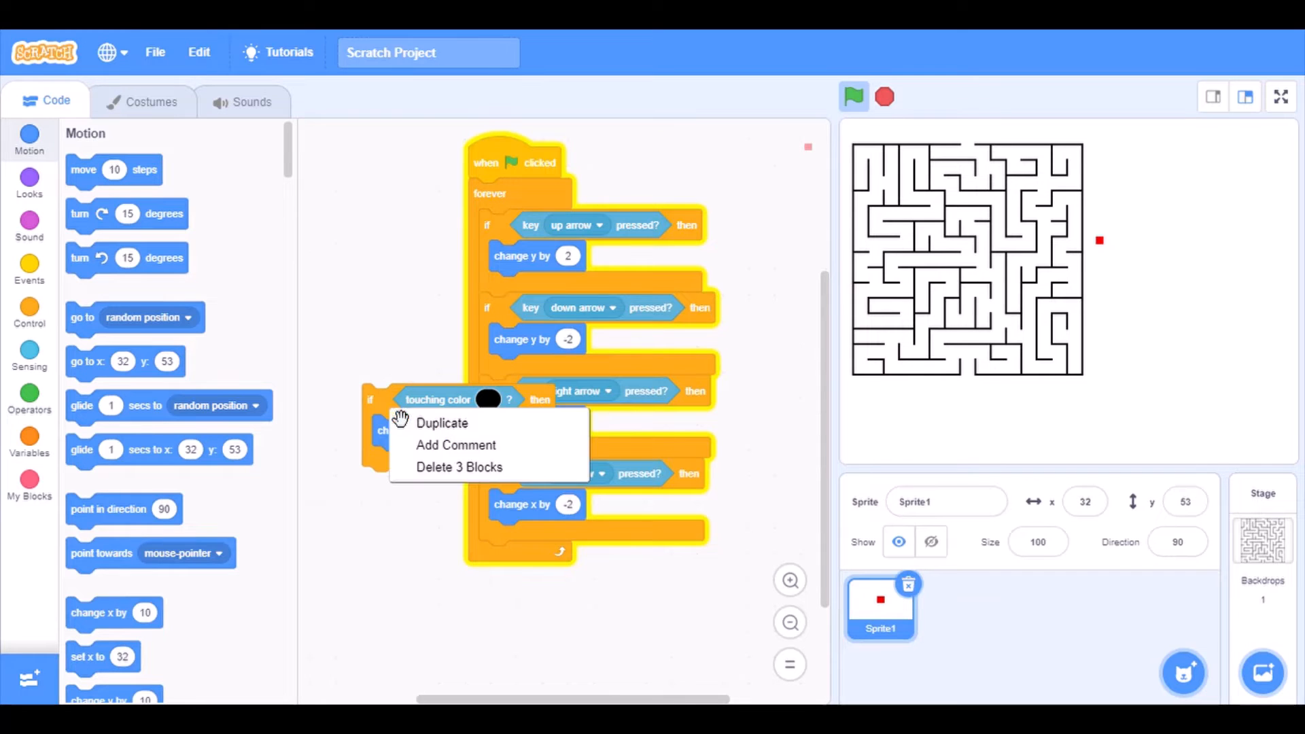
- Duplicate the wall-check block, set its change y to 2, and copy it again
click(442, 422)
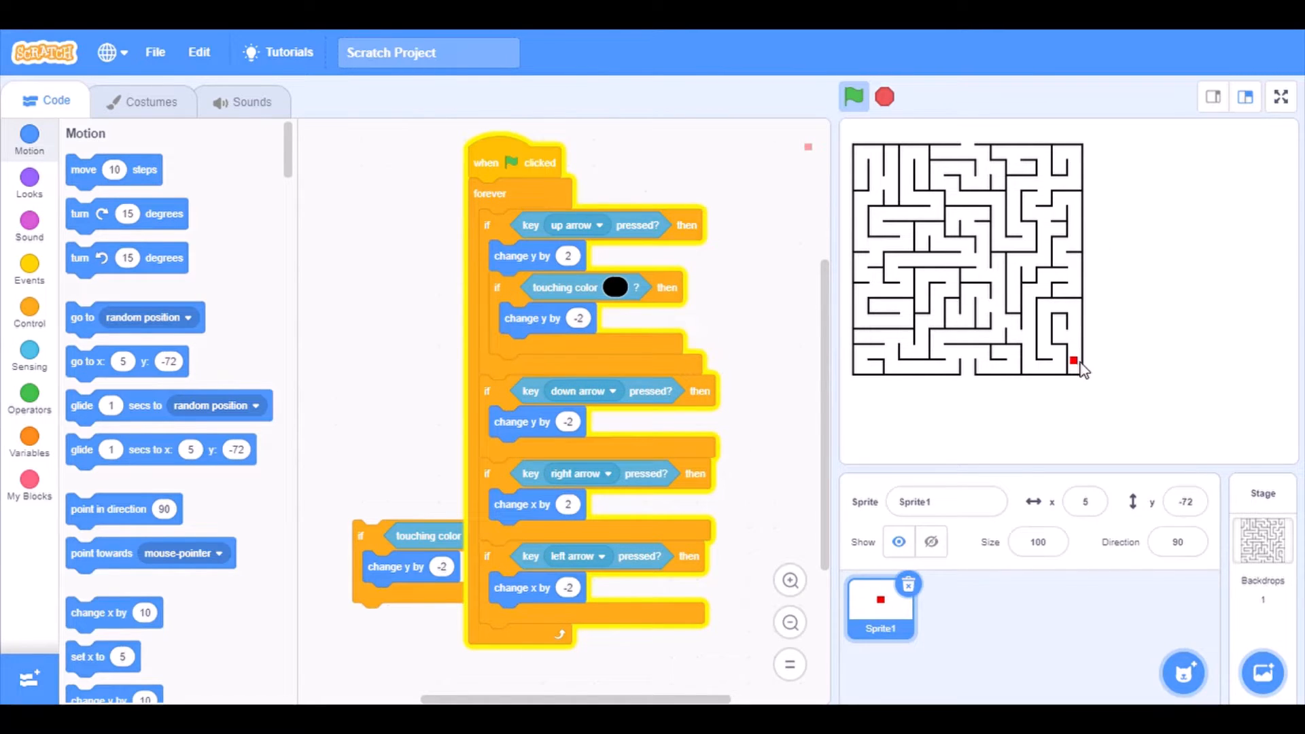
mouse_move(1080, 368)
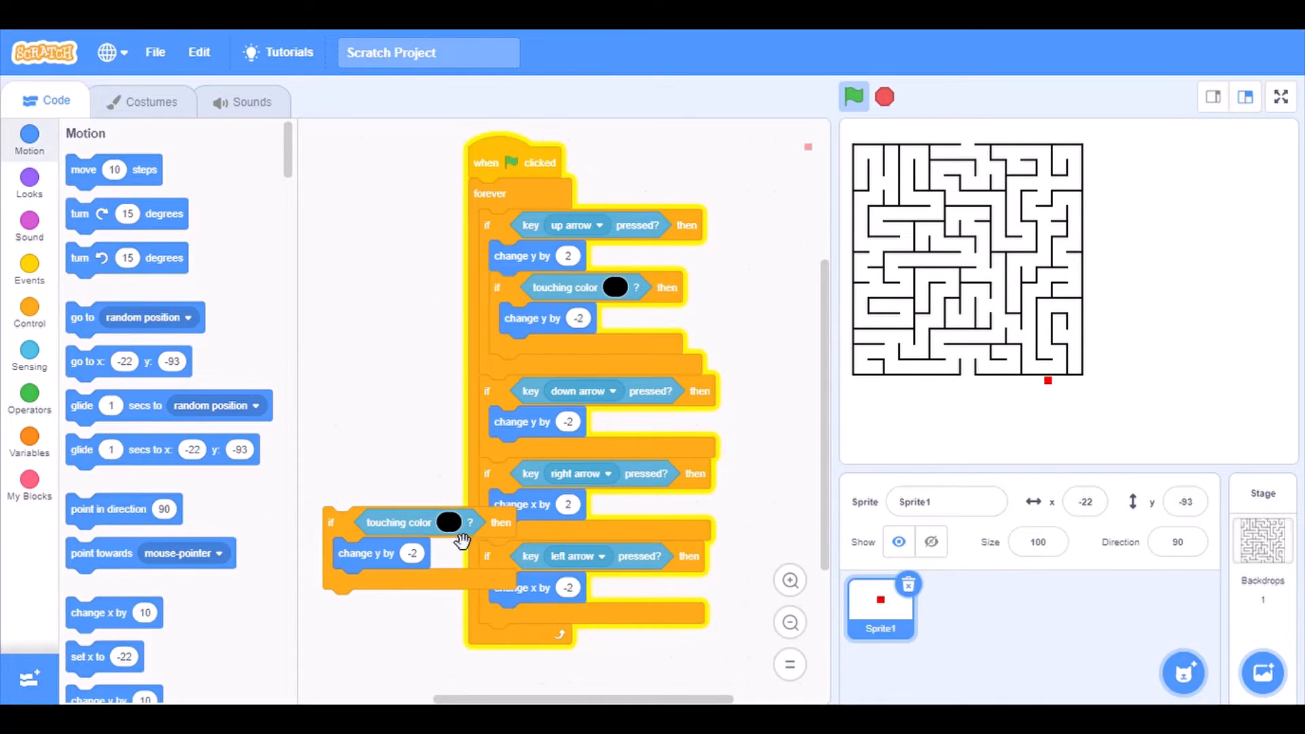
click(412, 553)
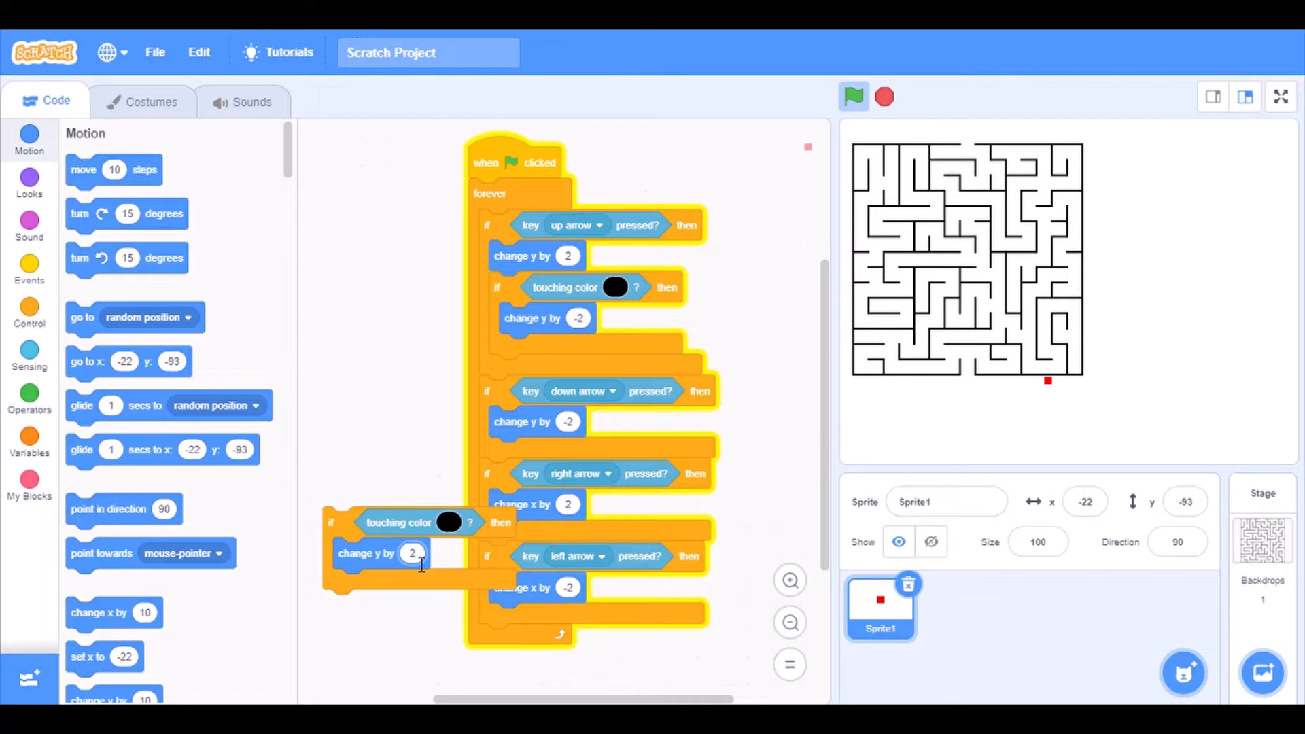
right_click(420, 554)
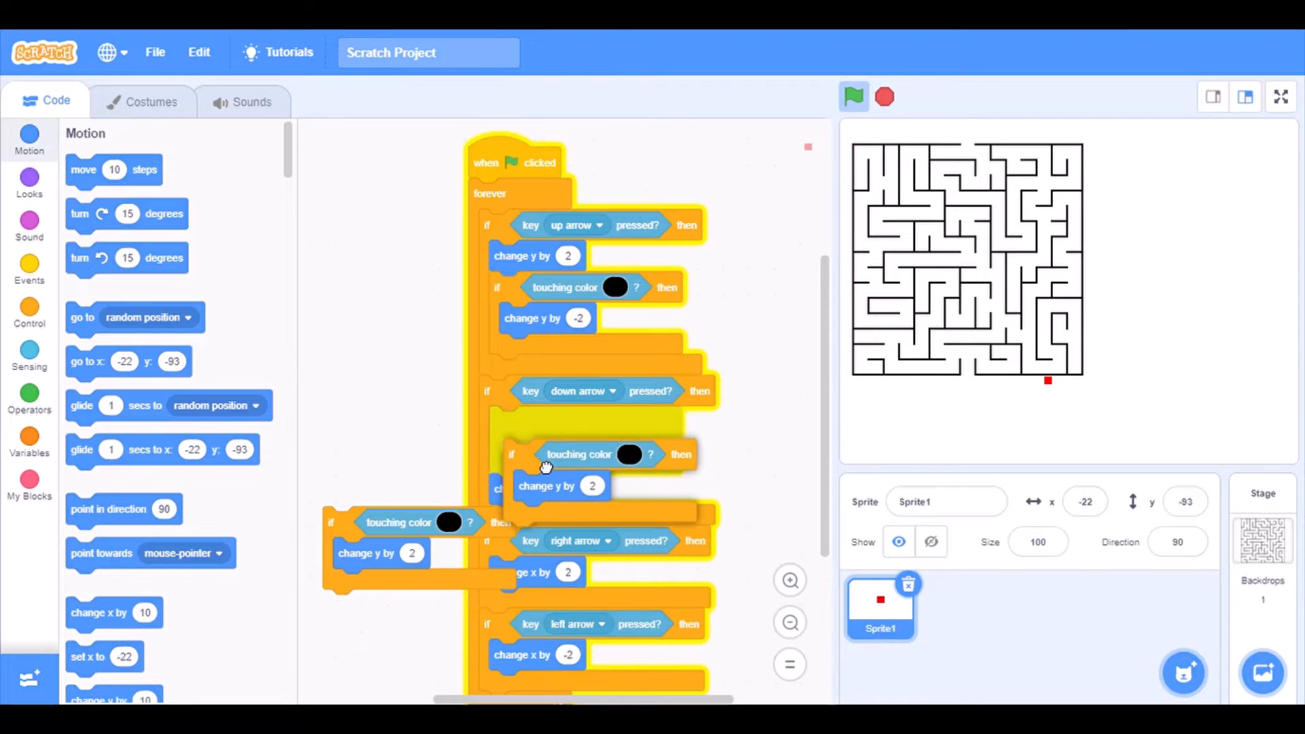
scroll(down, 3)
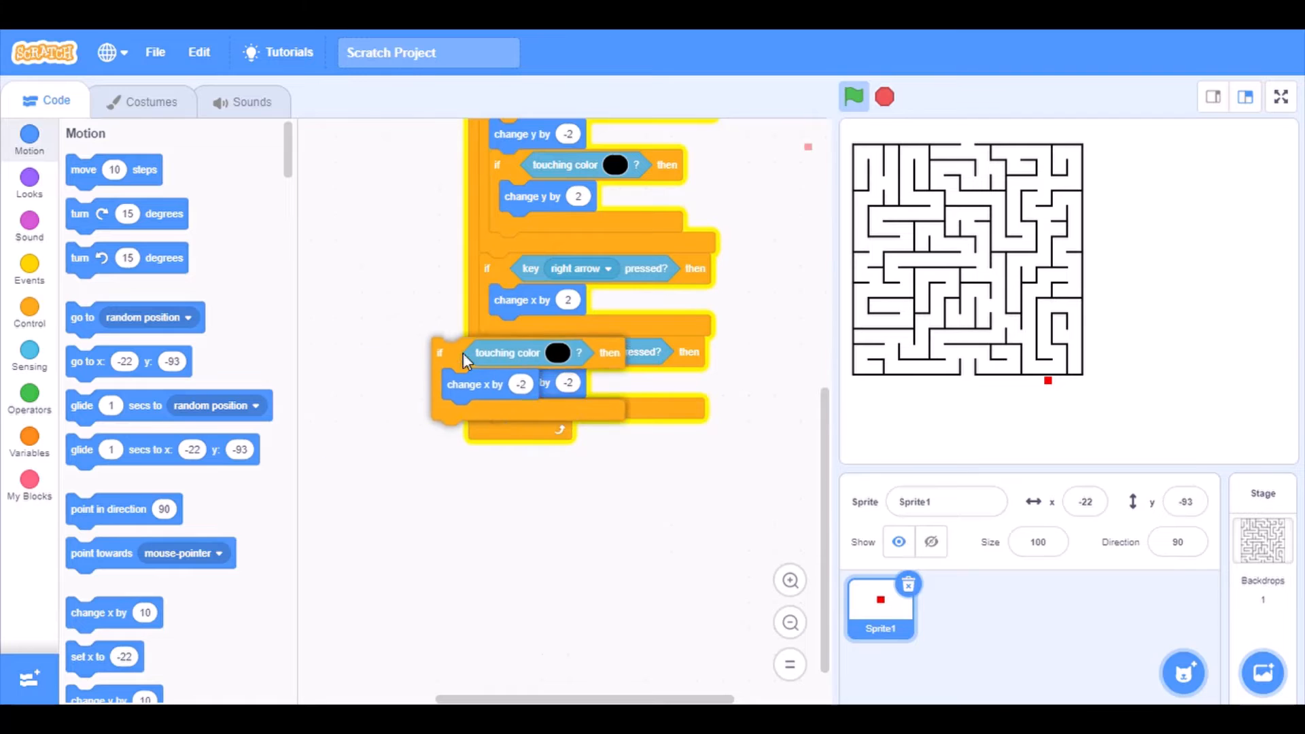
- Duplicate the wall-check block for the right- and left-arrow branches
right_click(466, 358)
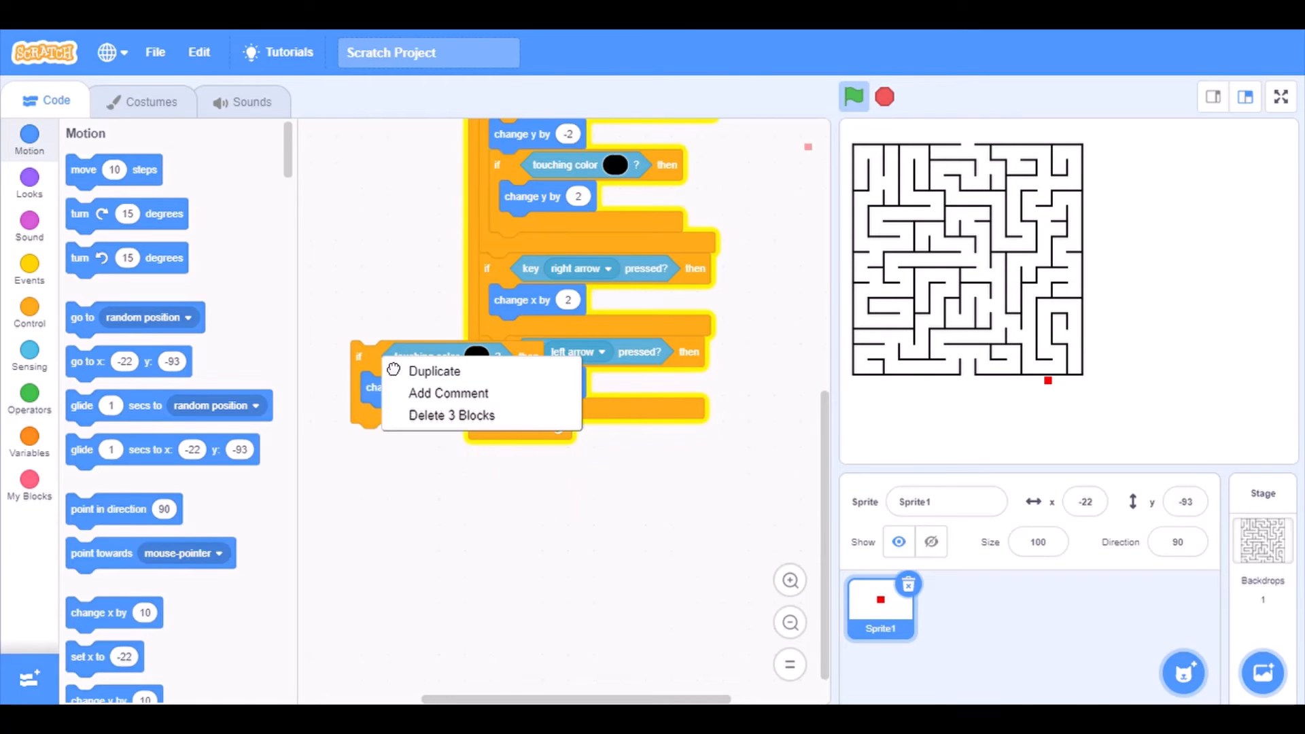
click(433, 371)
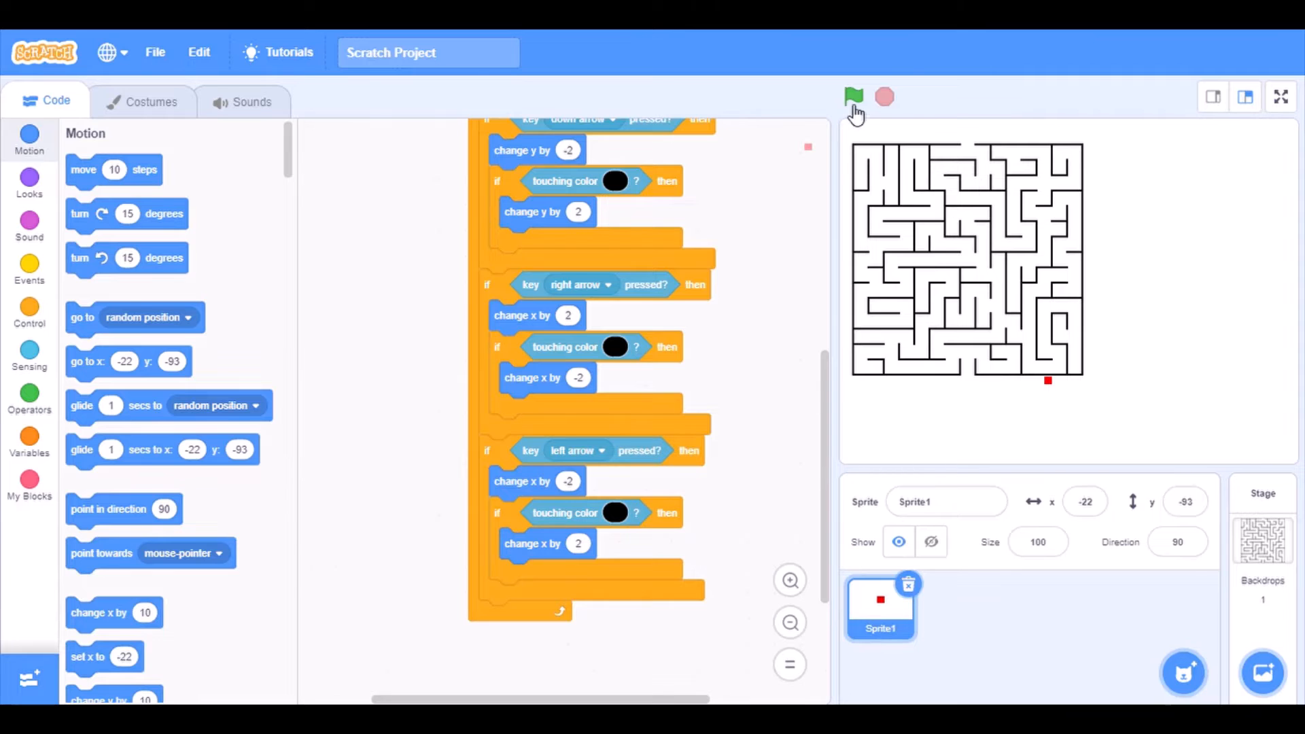
- Test-run the game, place the red square beside the maze's top right, and select the Stage
click(853, 96)
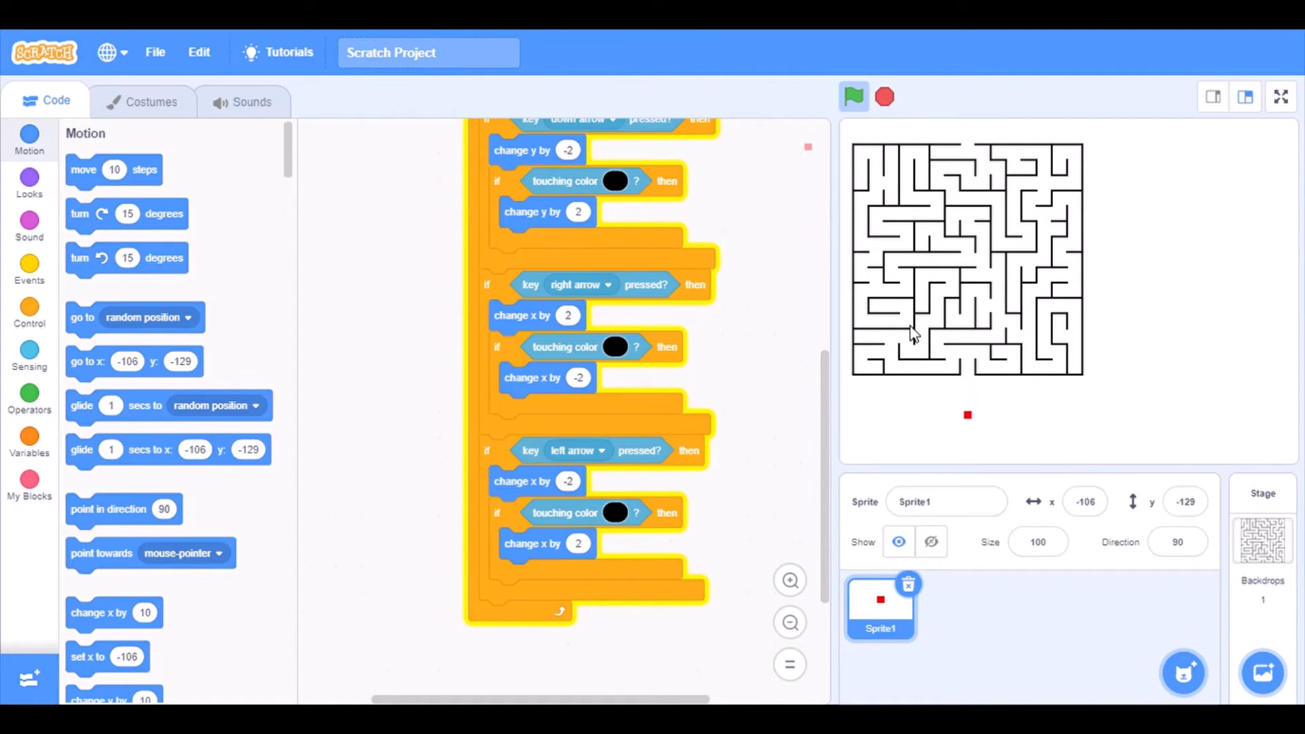
mouse_move(1003, 414)
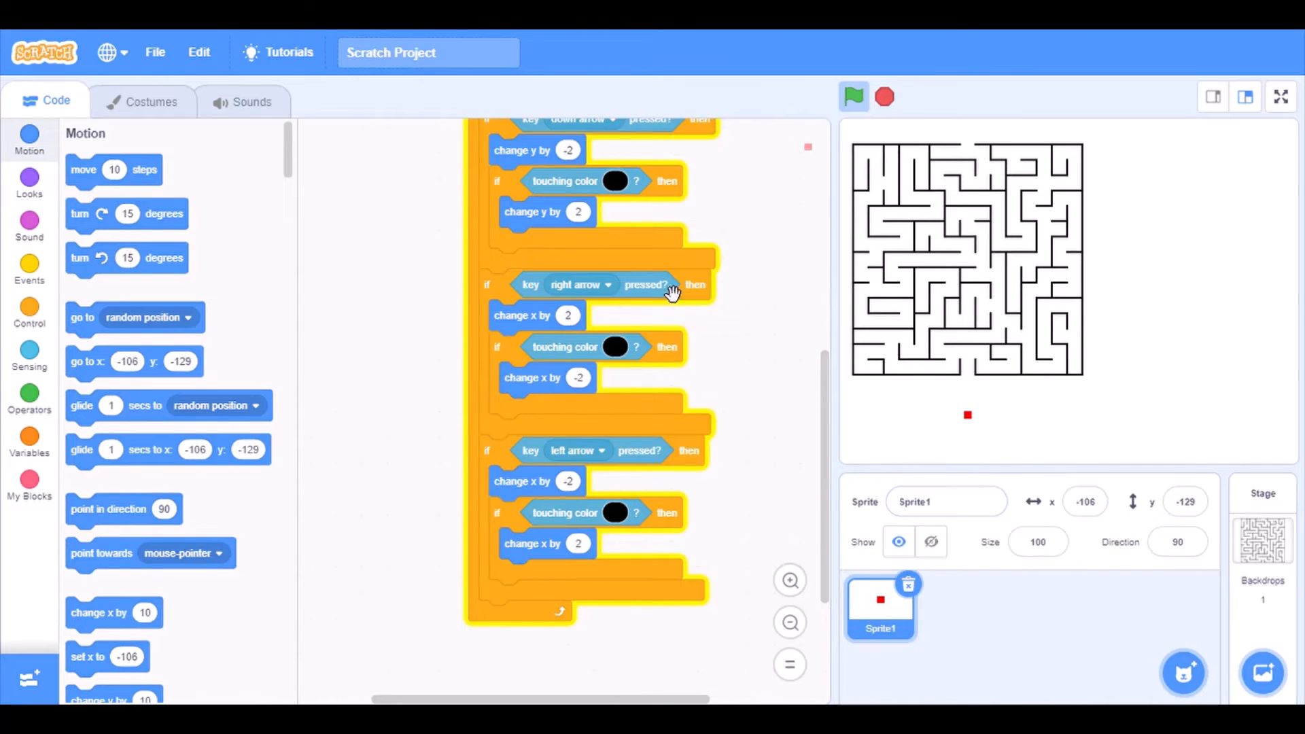
scroll(up, 3)
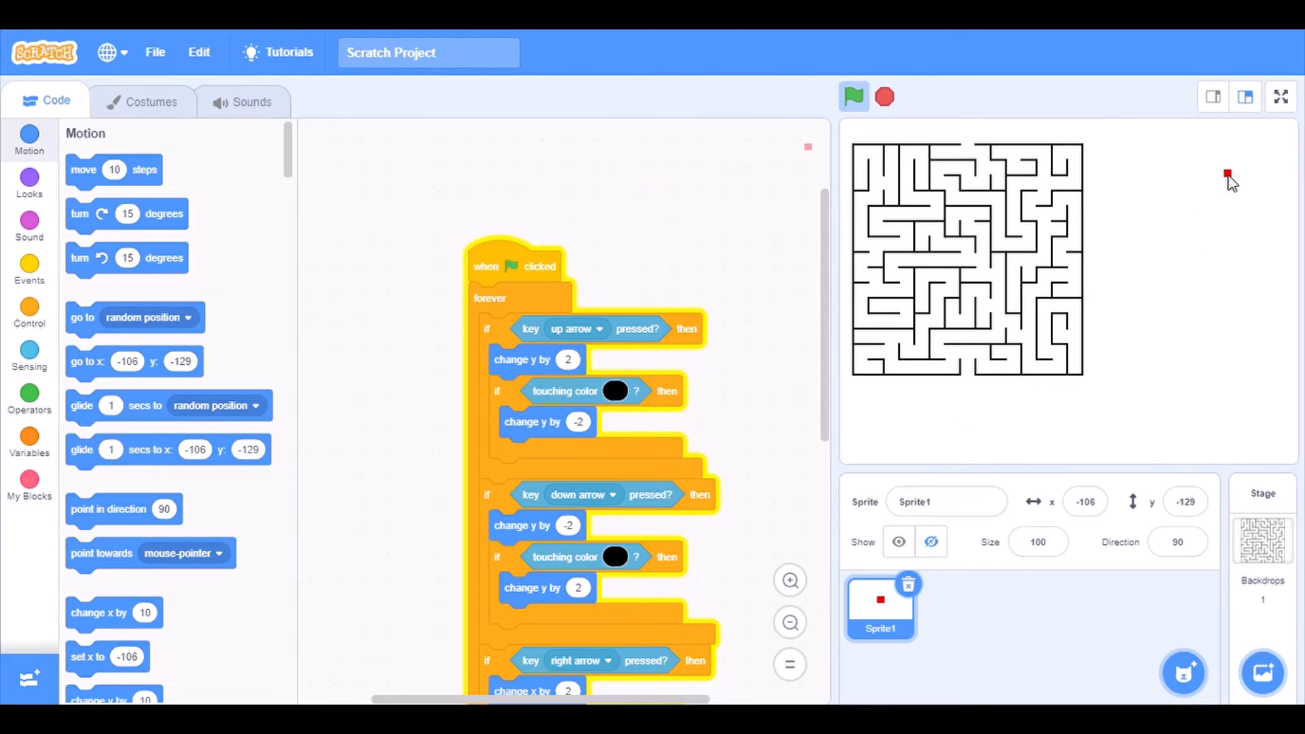
mouse_move(1108, 178)
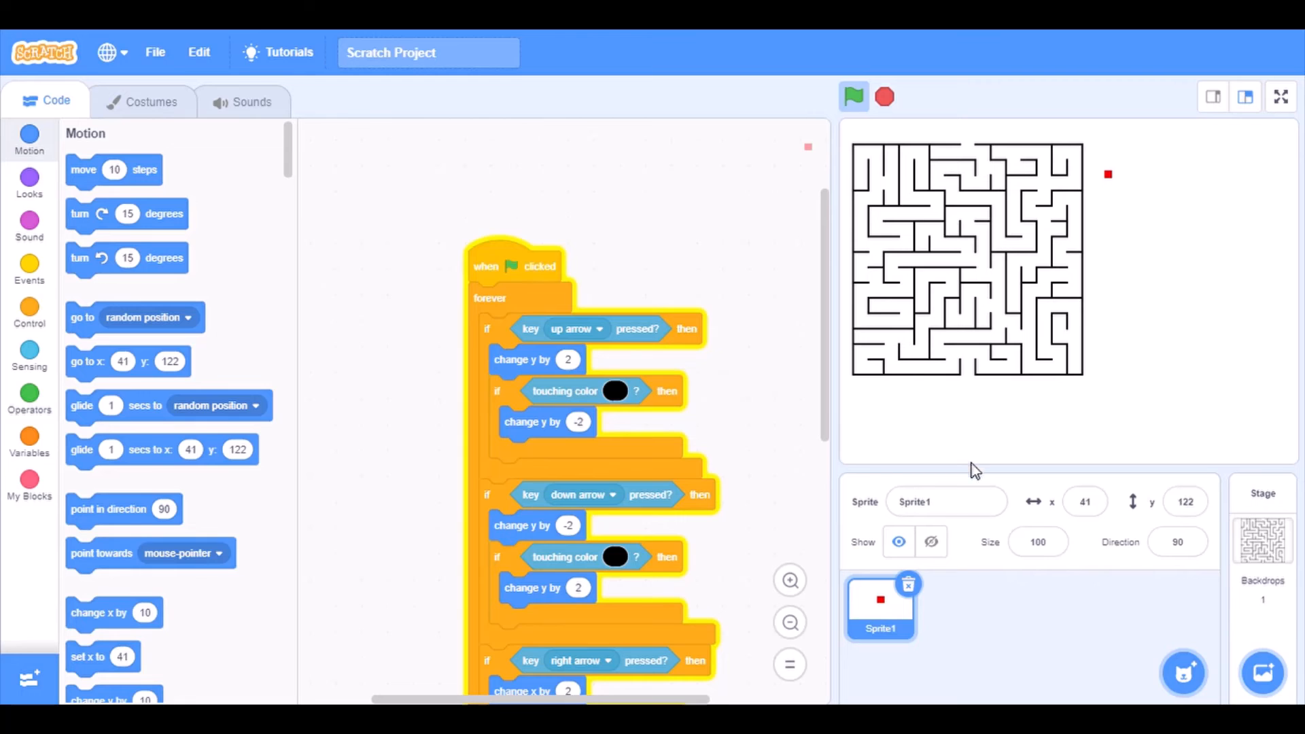
mouse_move(4, 253)
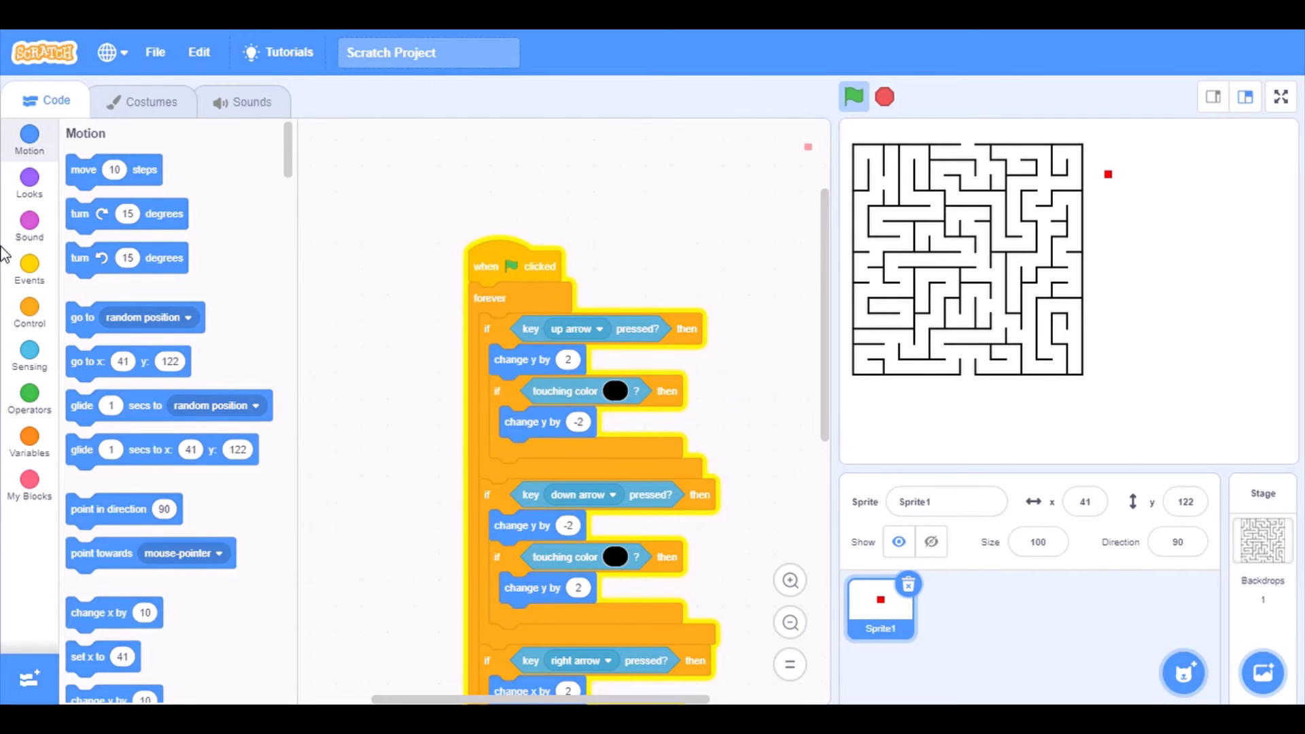
click(29, 181)
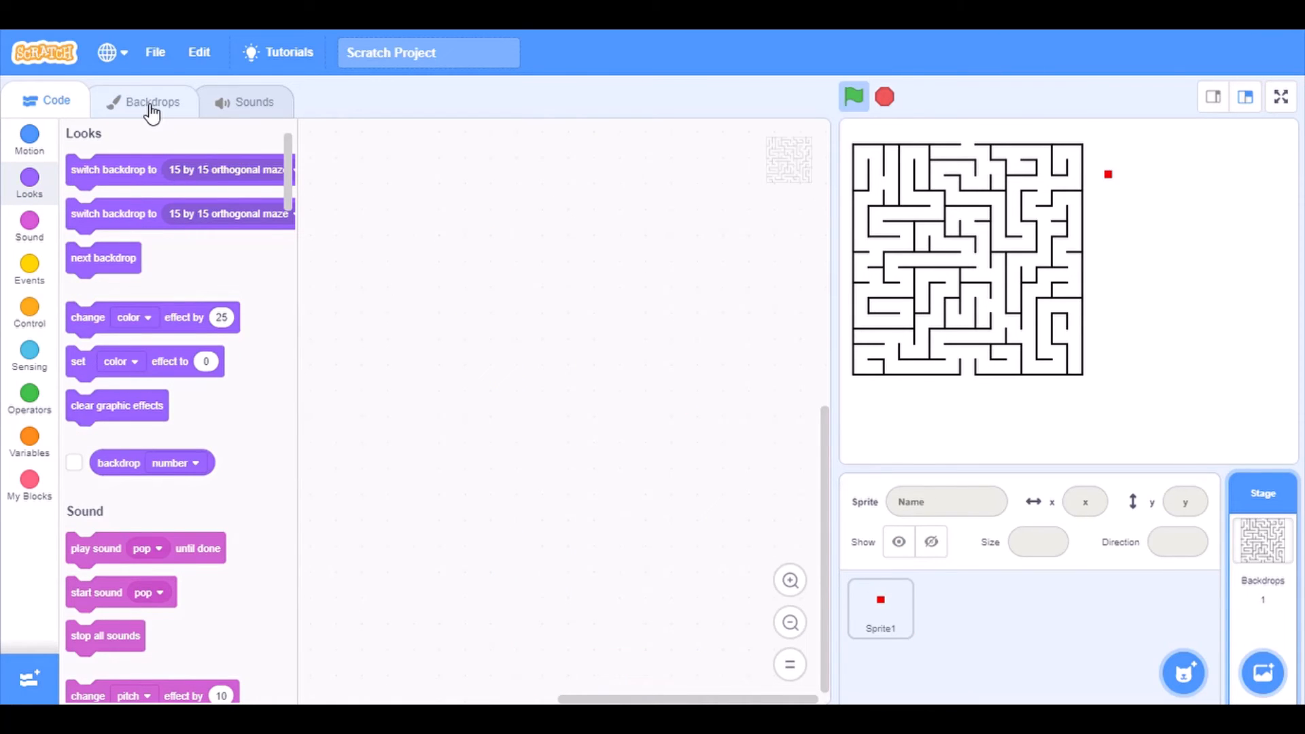
mouse_move(164, 96)
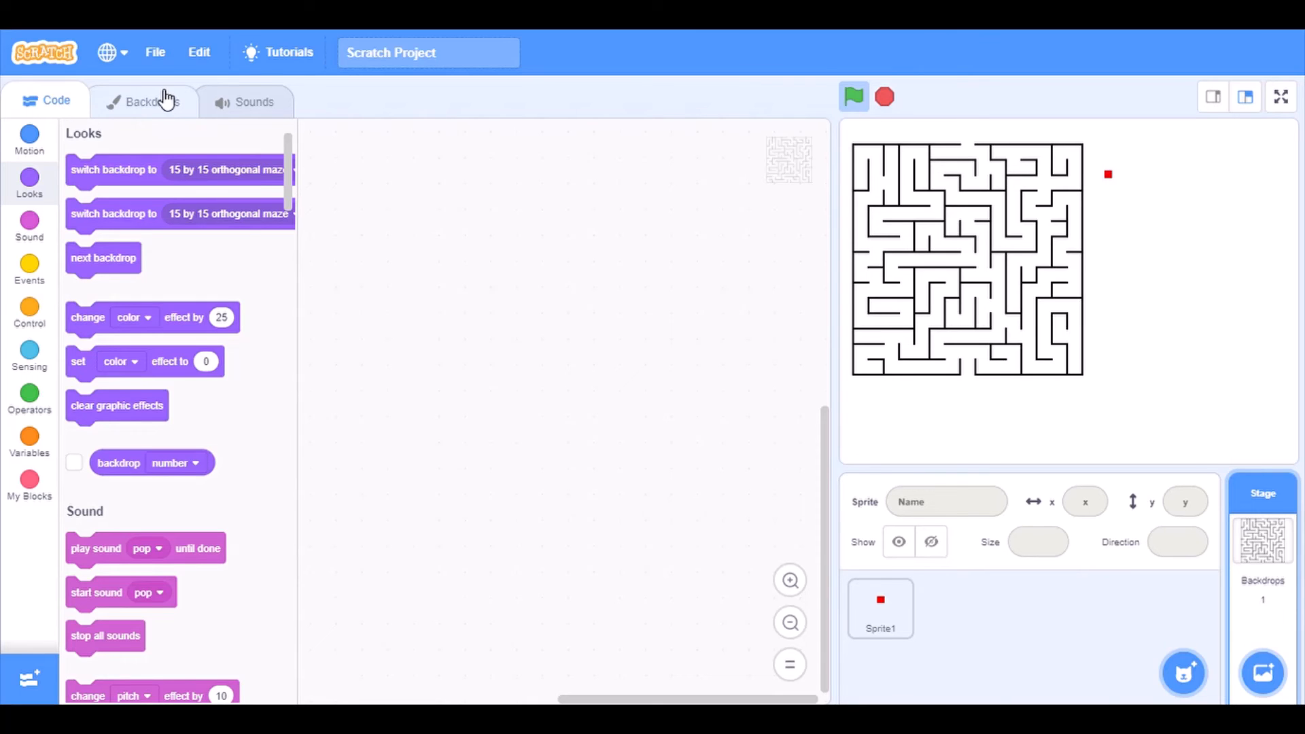
- Resize the maze backdrop larger in the paint editor, then switch to Sprite1's costume
click(142, 101)
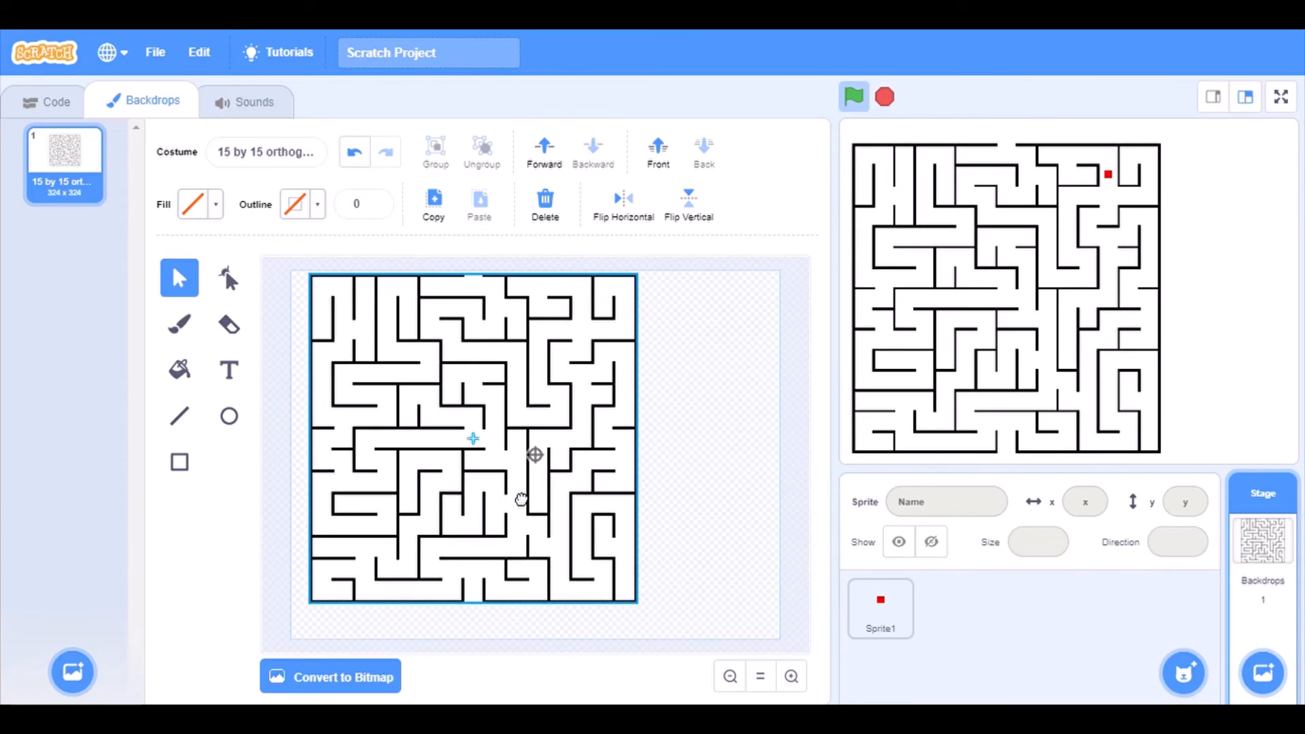
click(473, 441)
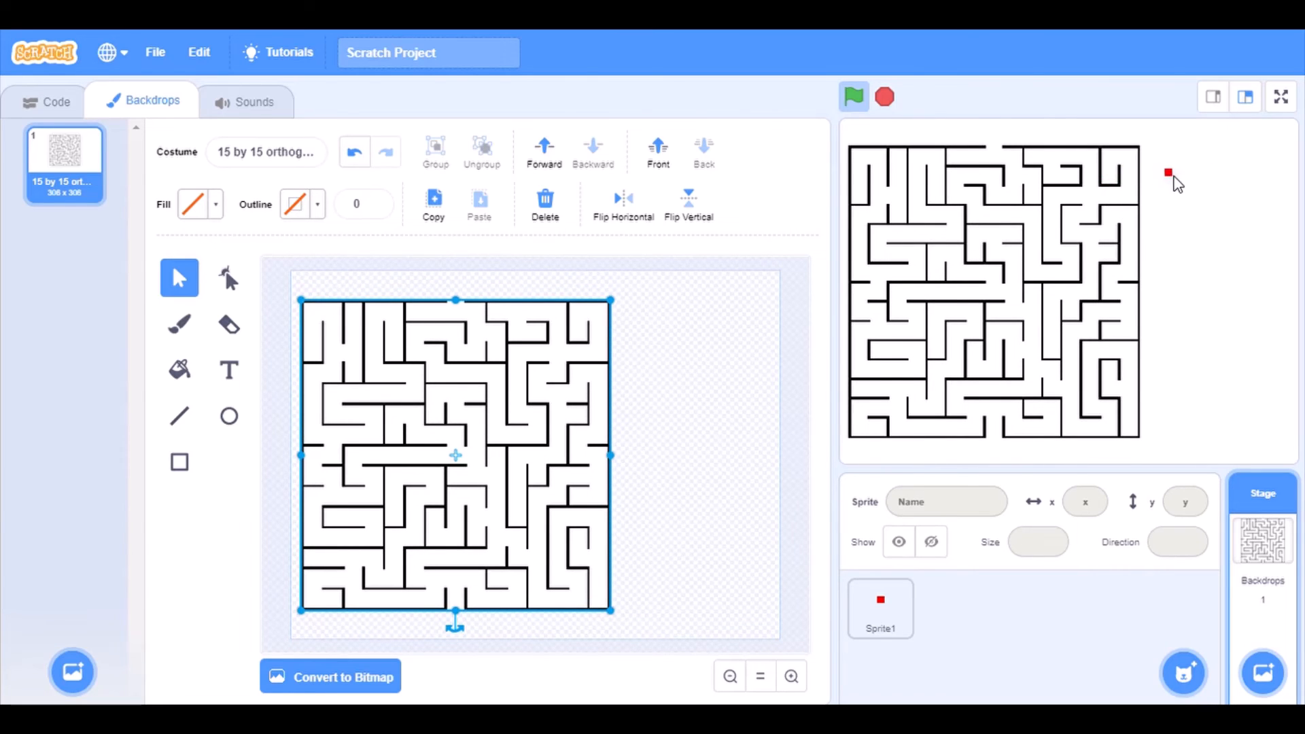
click(879, 608)
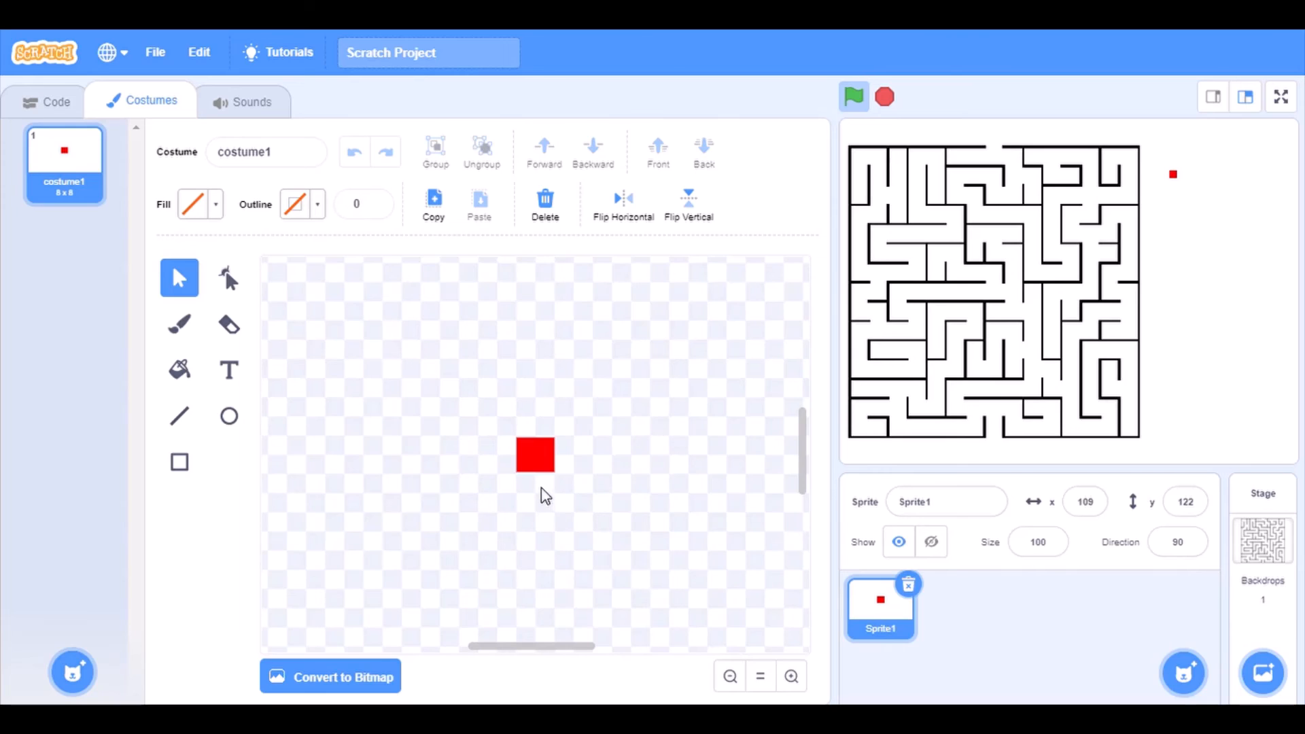
- Scale the red square costume up slightly and return to its script
click(535, 455)
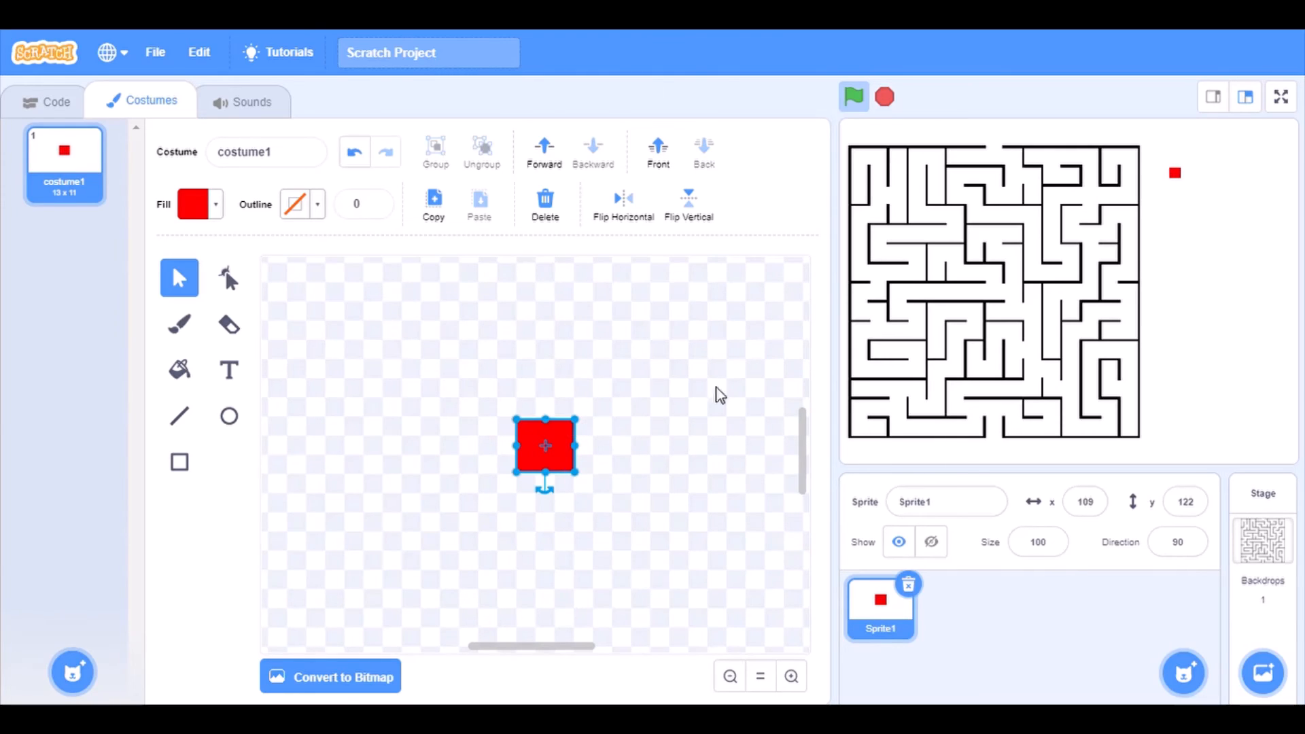
mouse_move(56, 101)
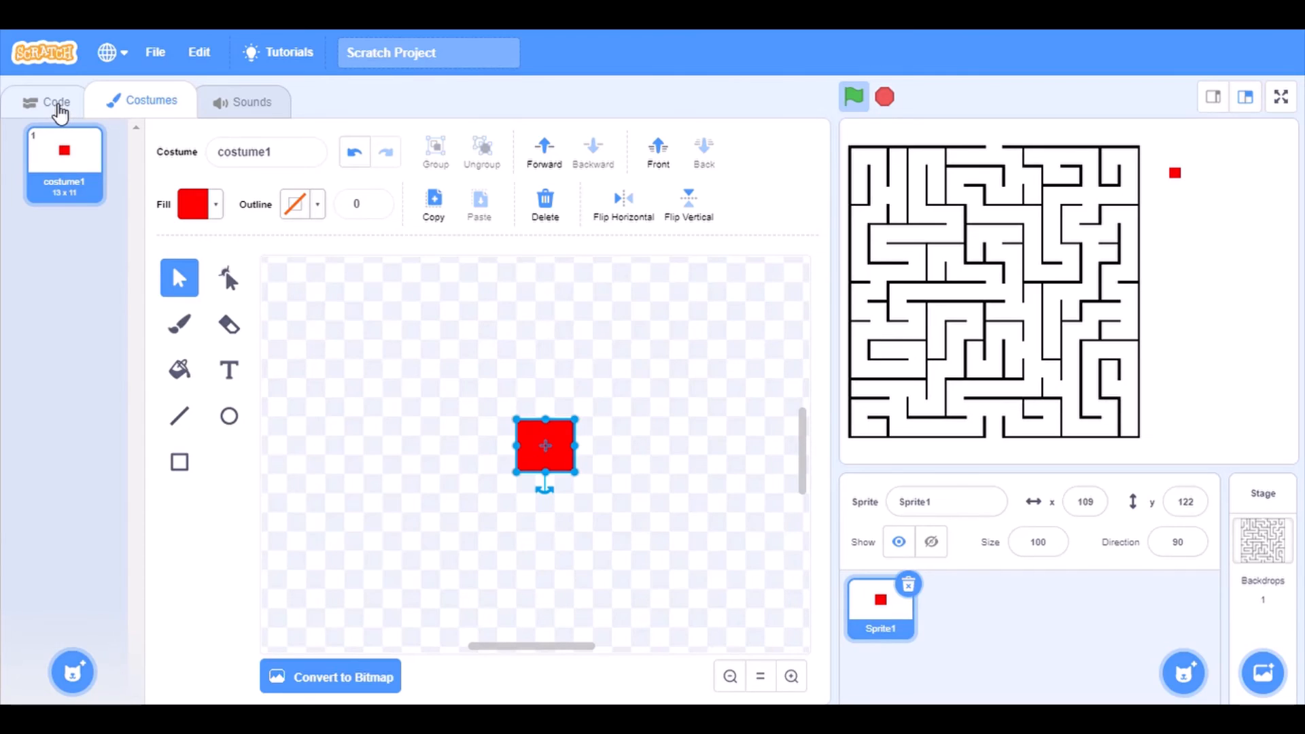
click(56, 99)
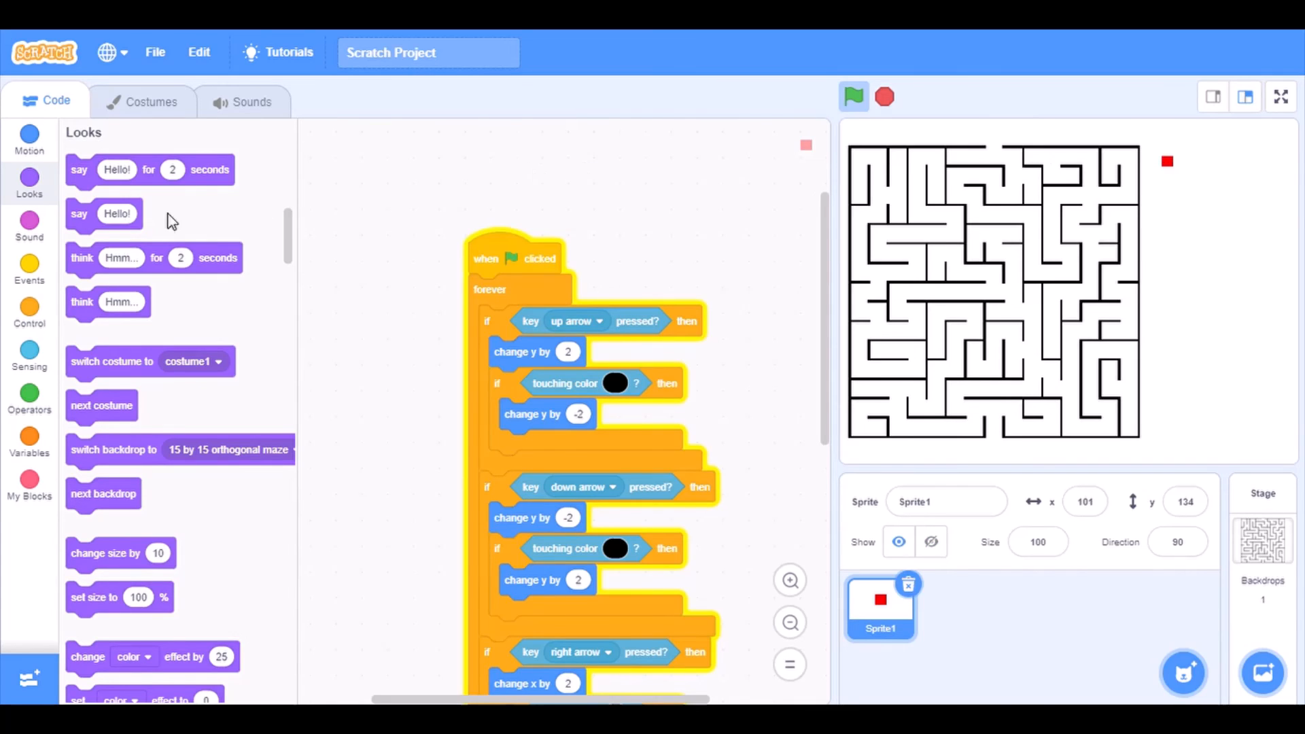
- Start the script with 'go to x: 101 y: 134' and restart the game repeatedly to test
click(29, 140)
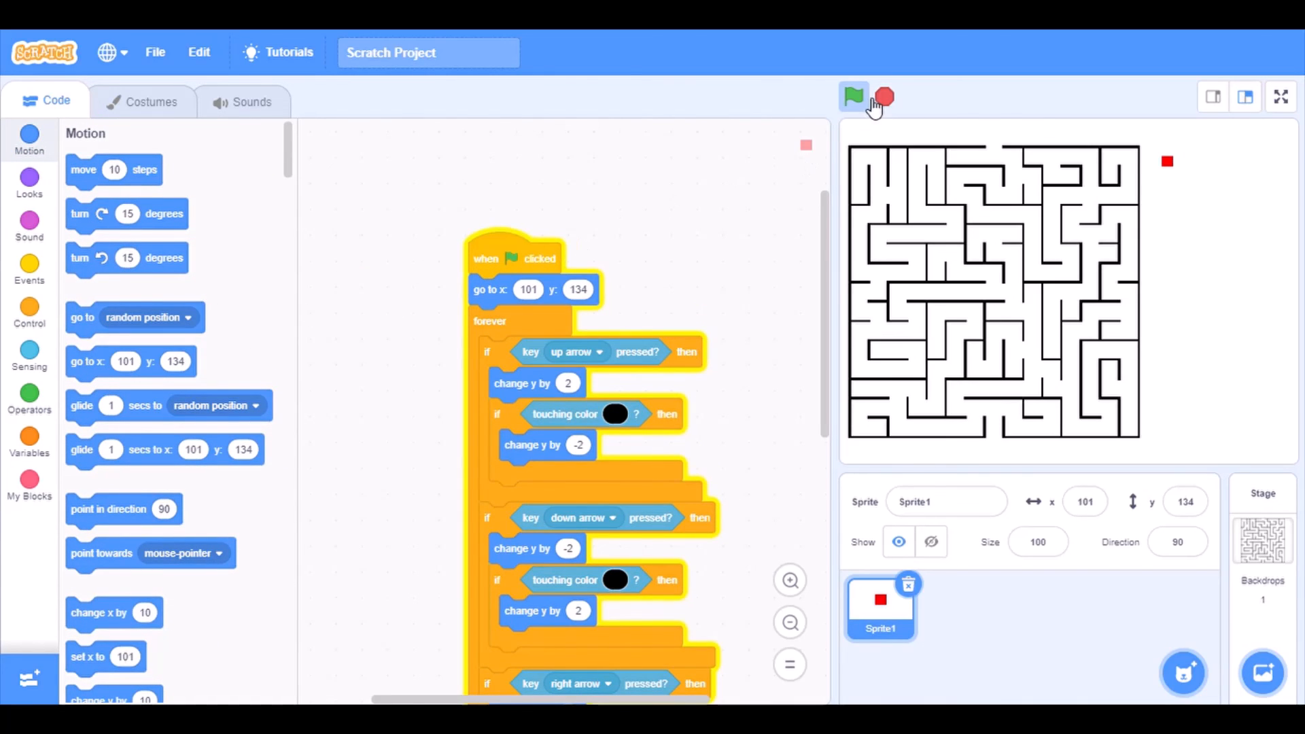
click(853, 97)
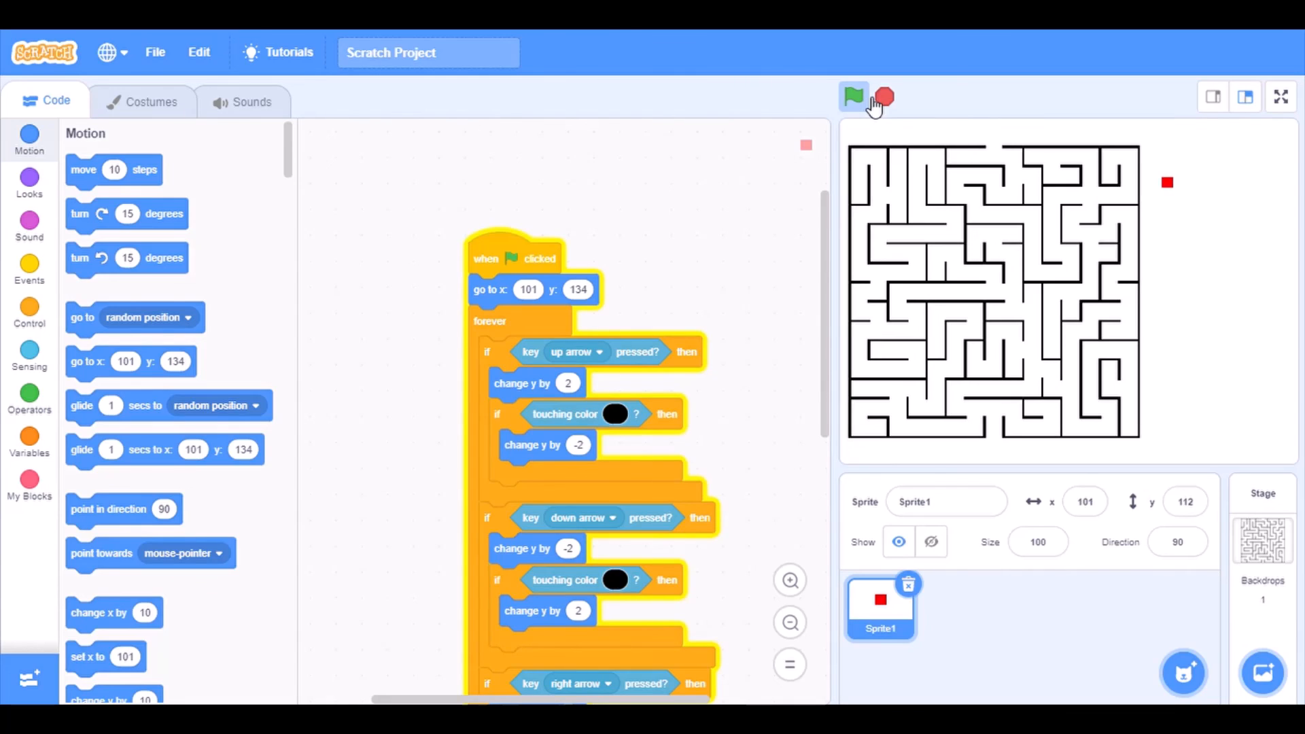
click(853, 97)
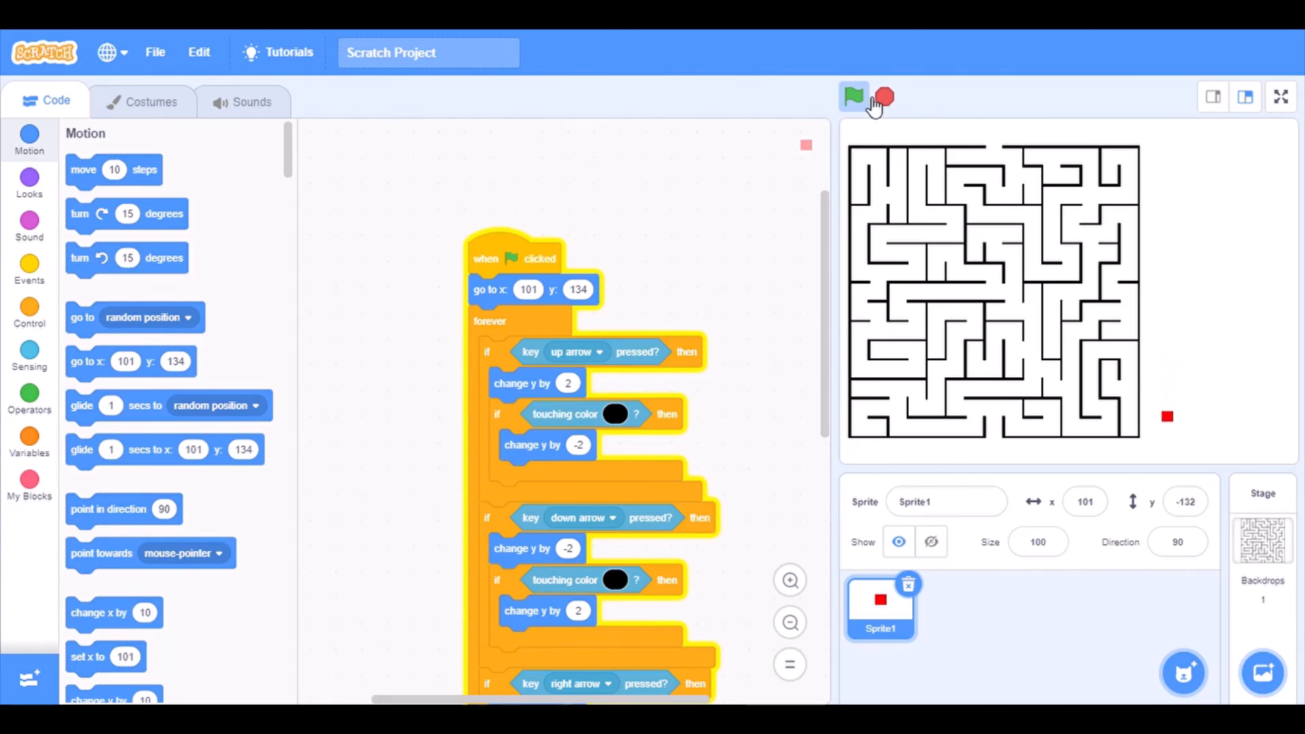
click(852, 97)
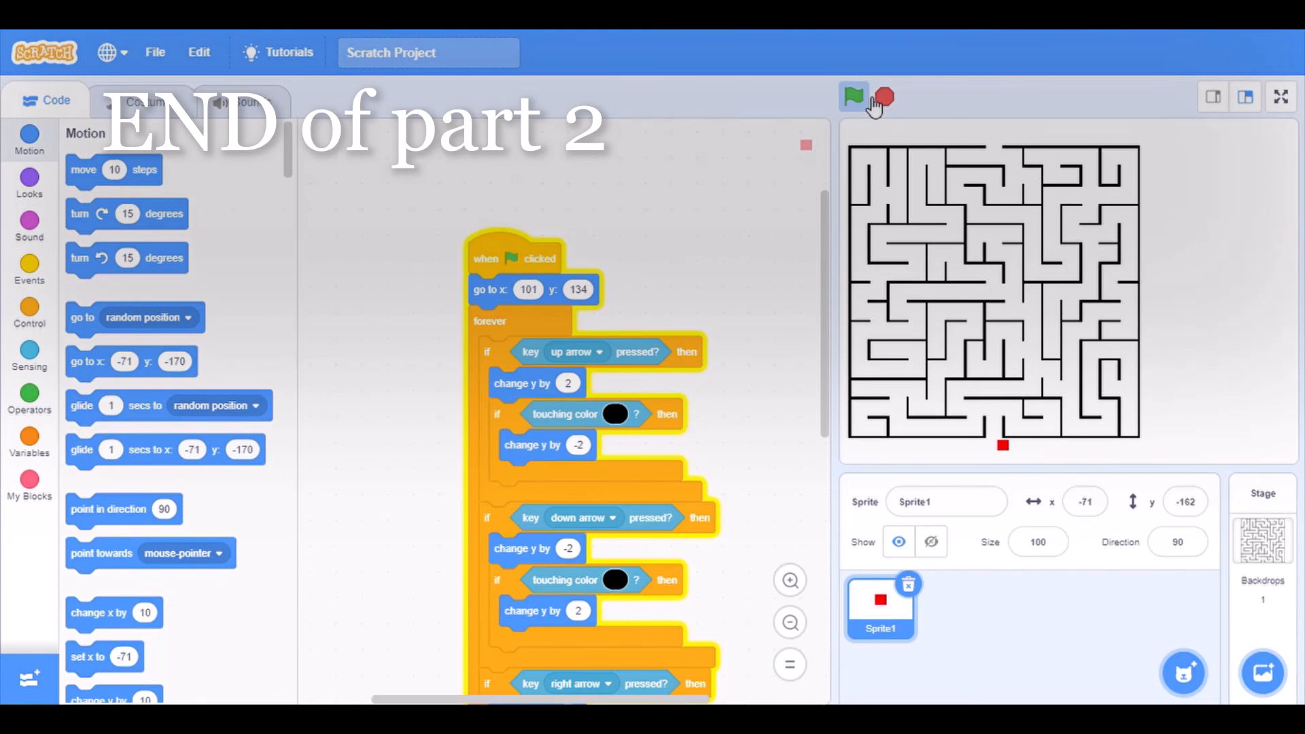
click(852, 97)
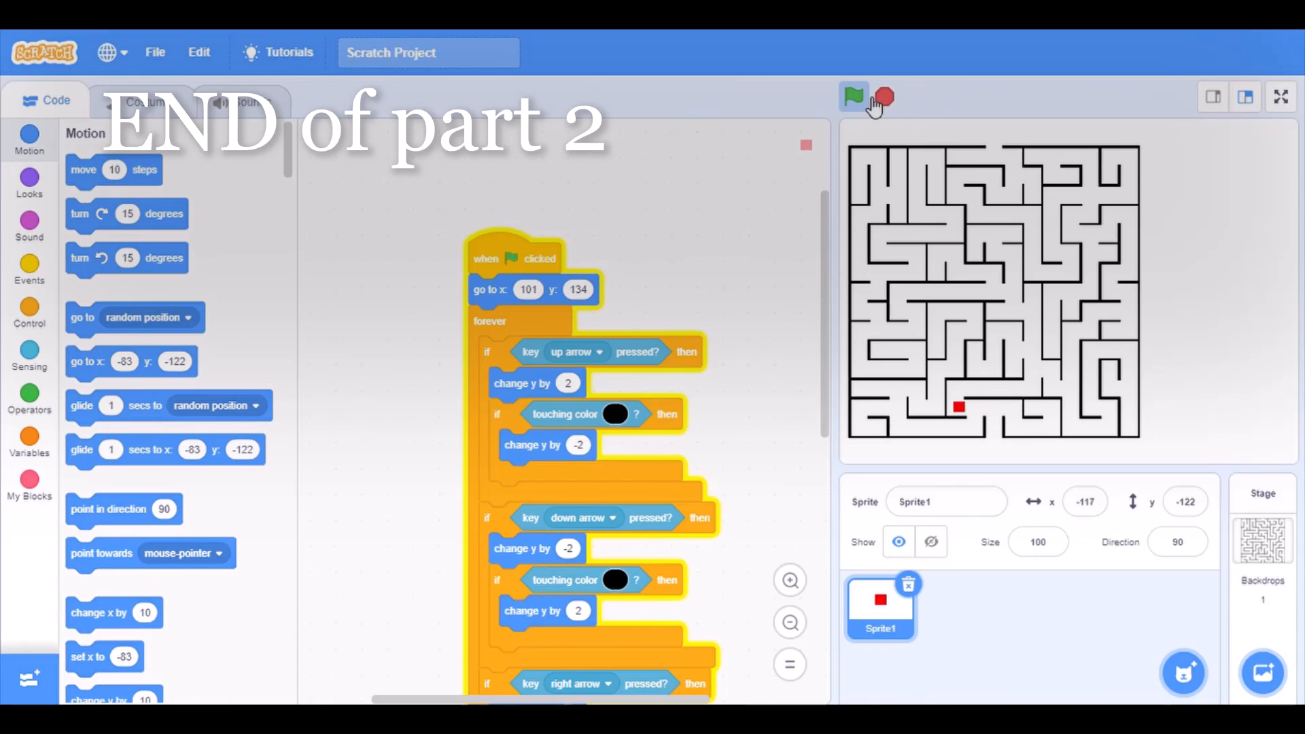
click(854, 96)
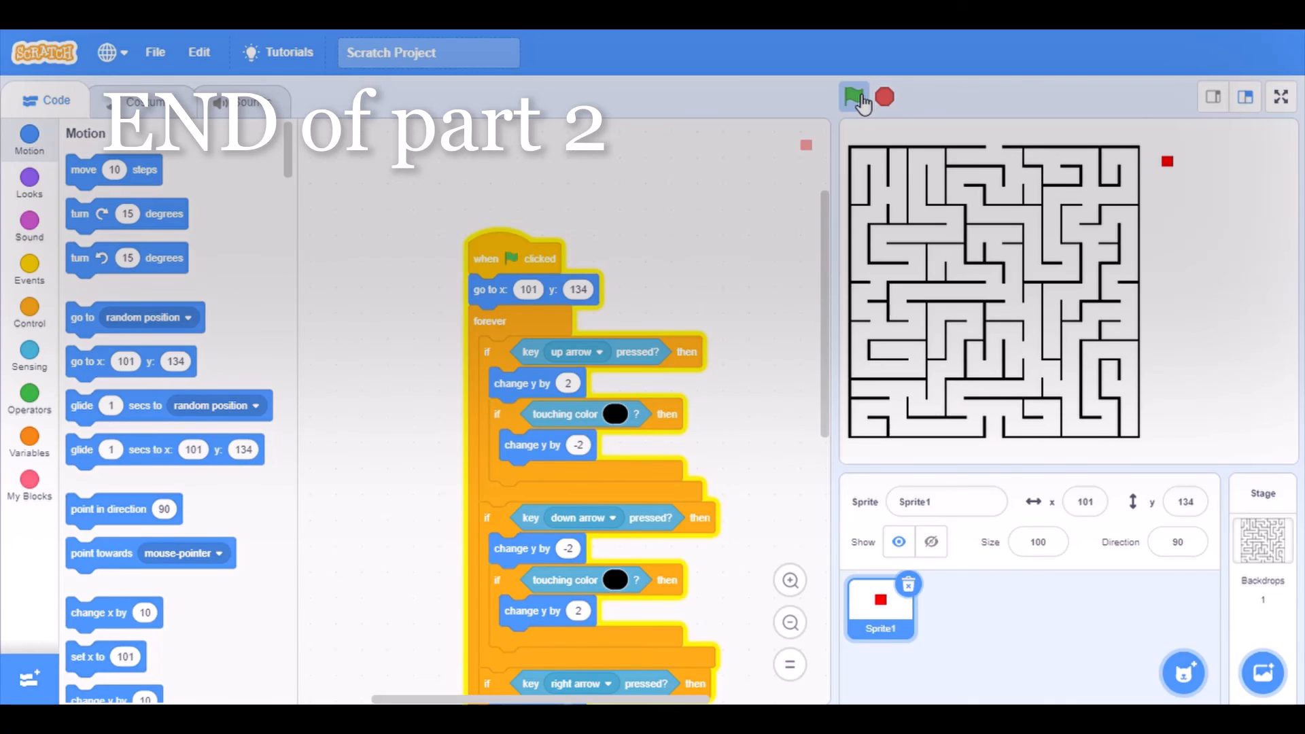